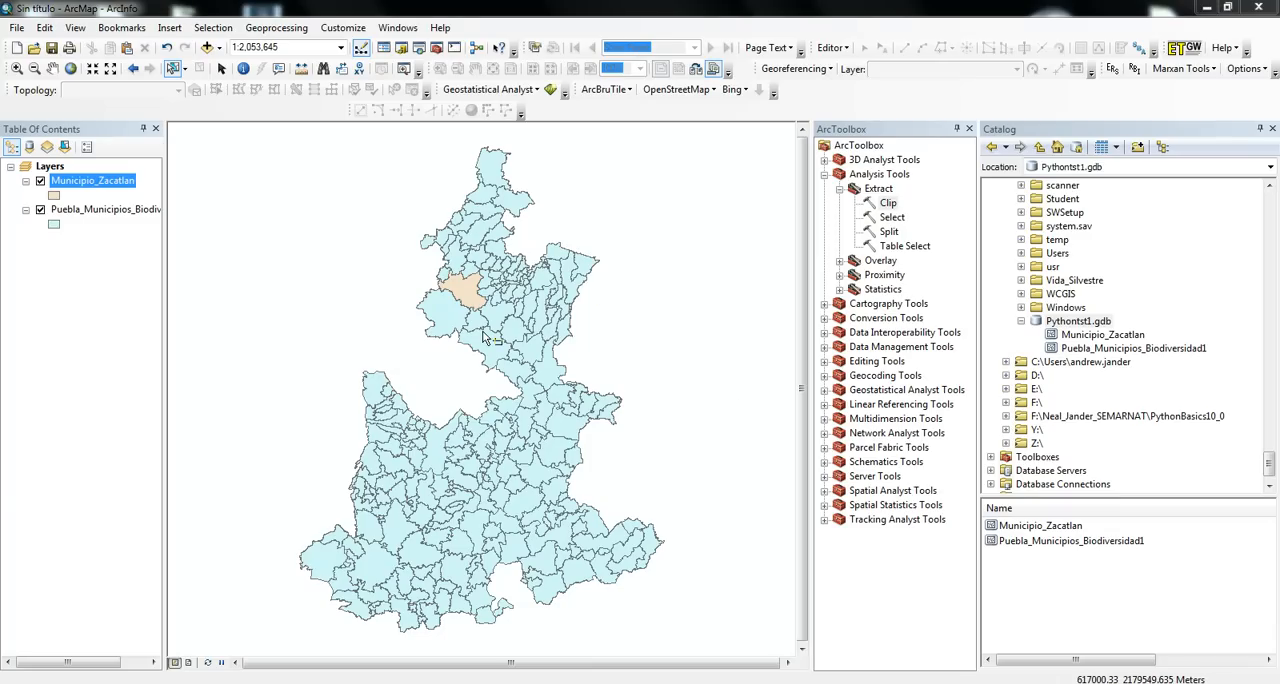
mouse_move(424, 294)
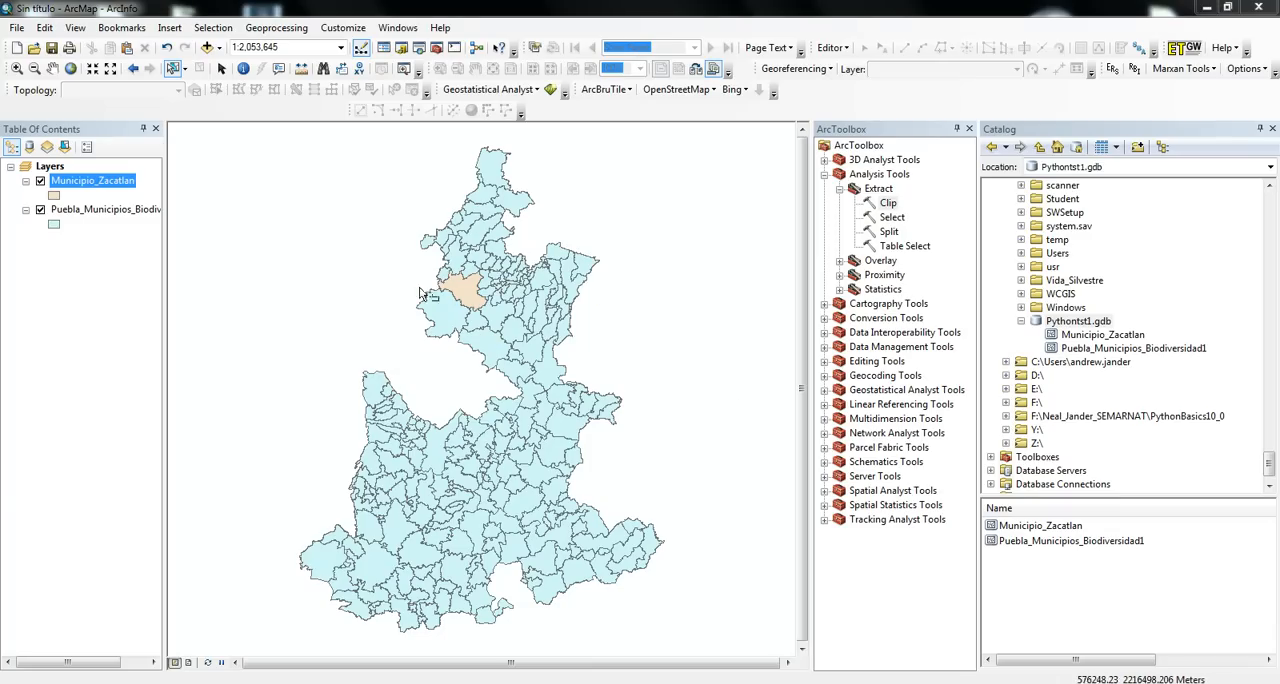
mouse_move(510, 344)
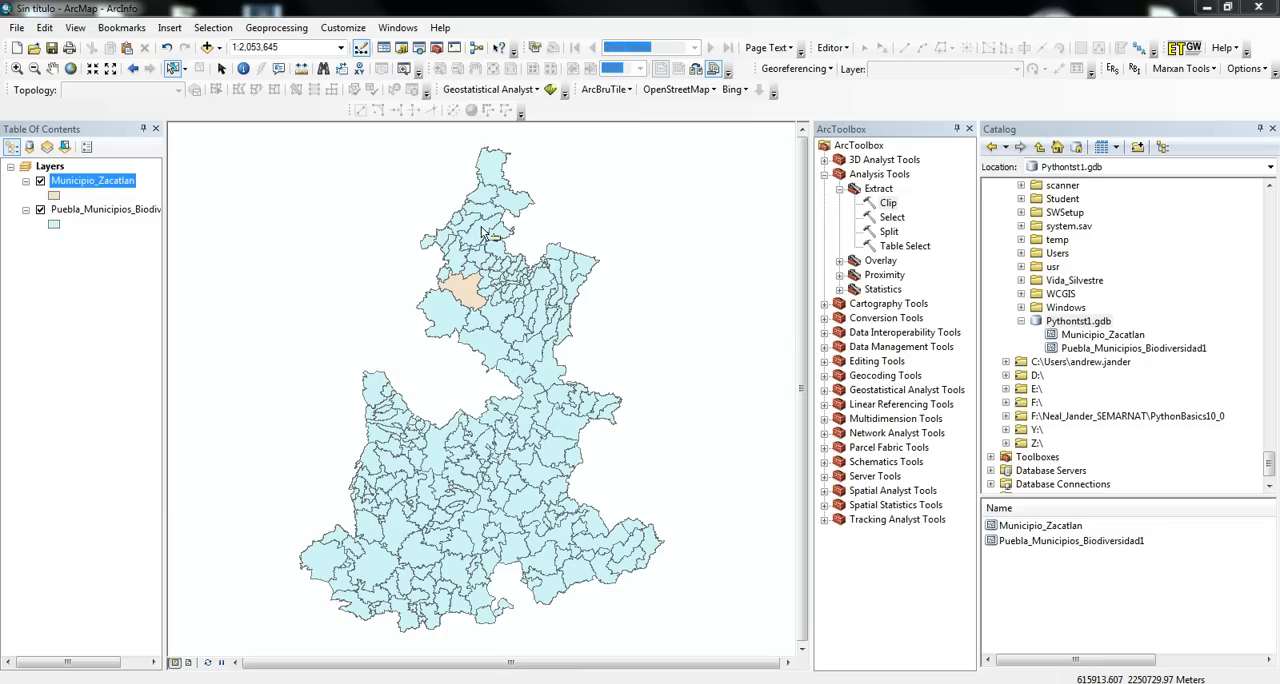
mouse_move(440, 270)
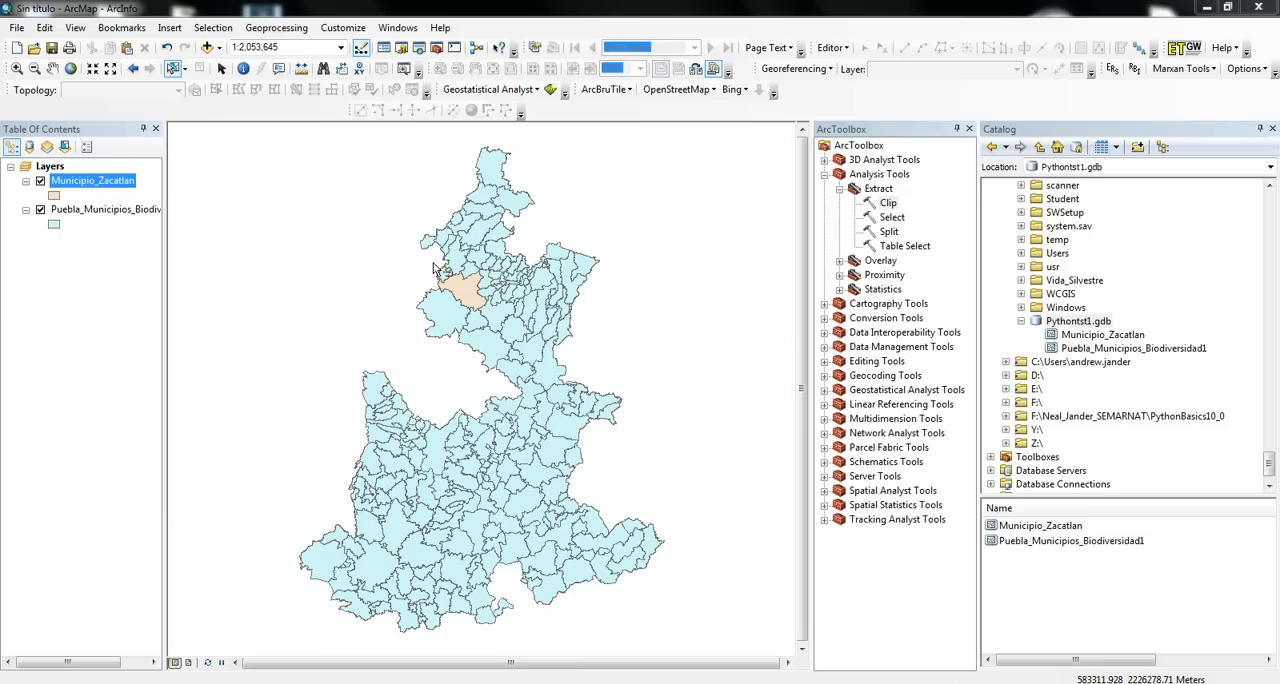
mouse_move(420, 618)
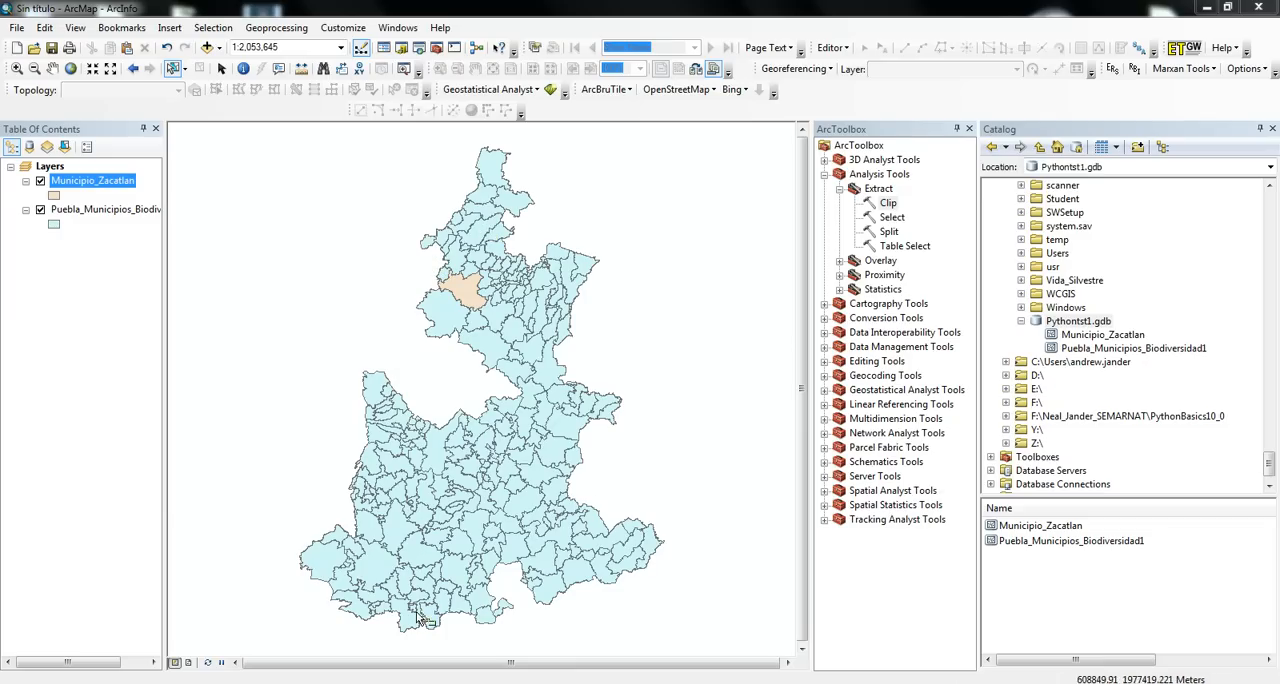
mouse_move(376, 222)
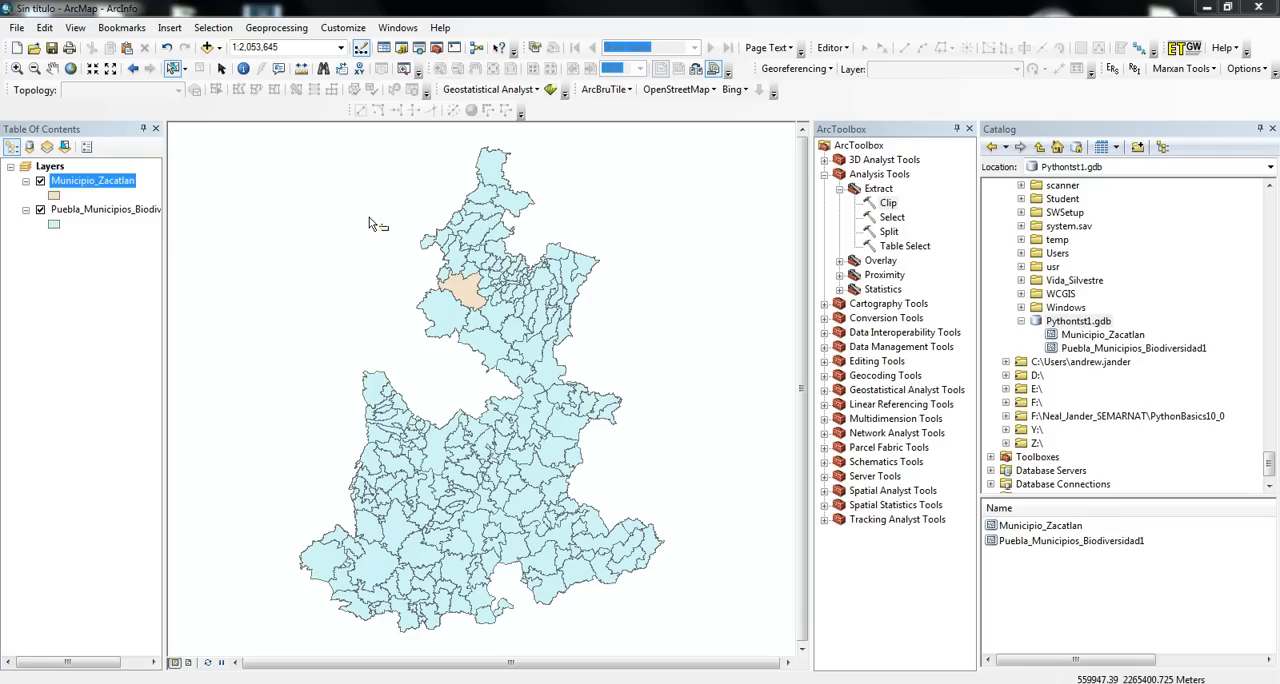
mouse_move(468, 296)
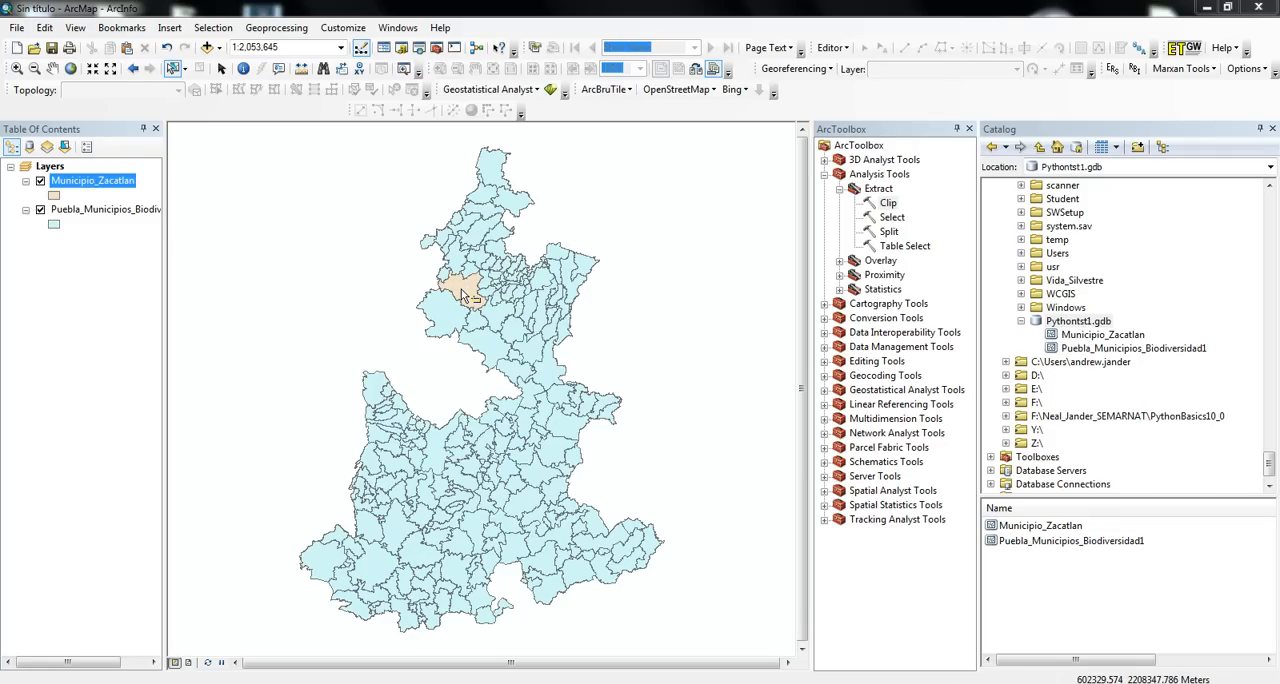
mouse_move(468, 296)
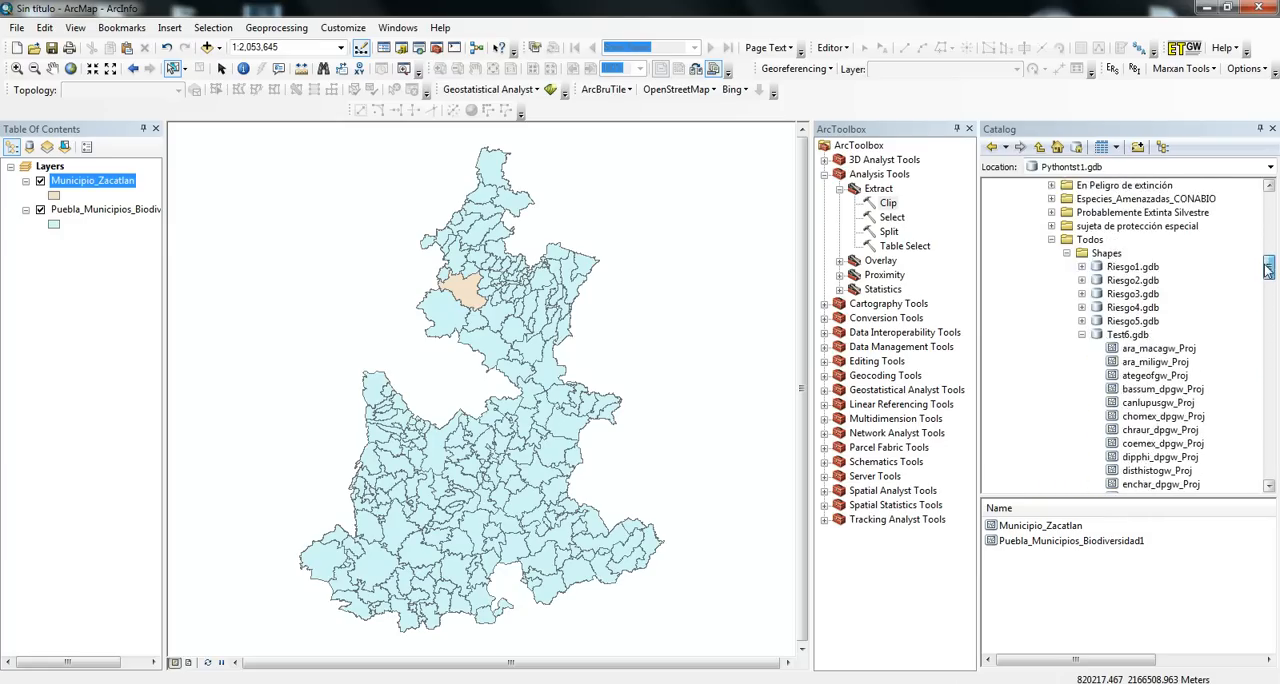
scroll(down, 3)
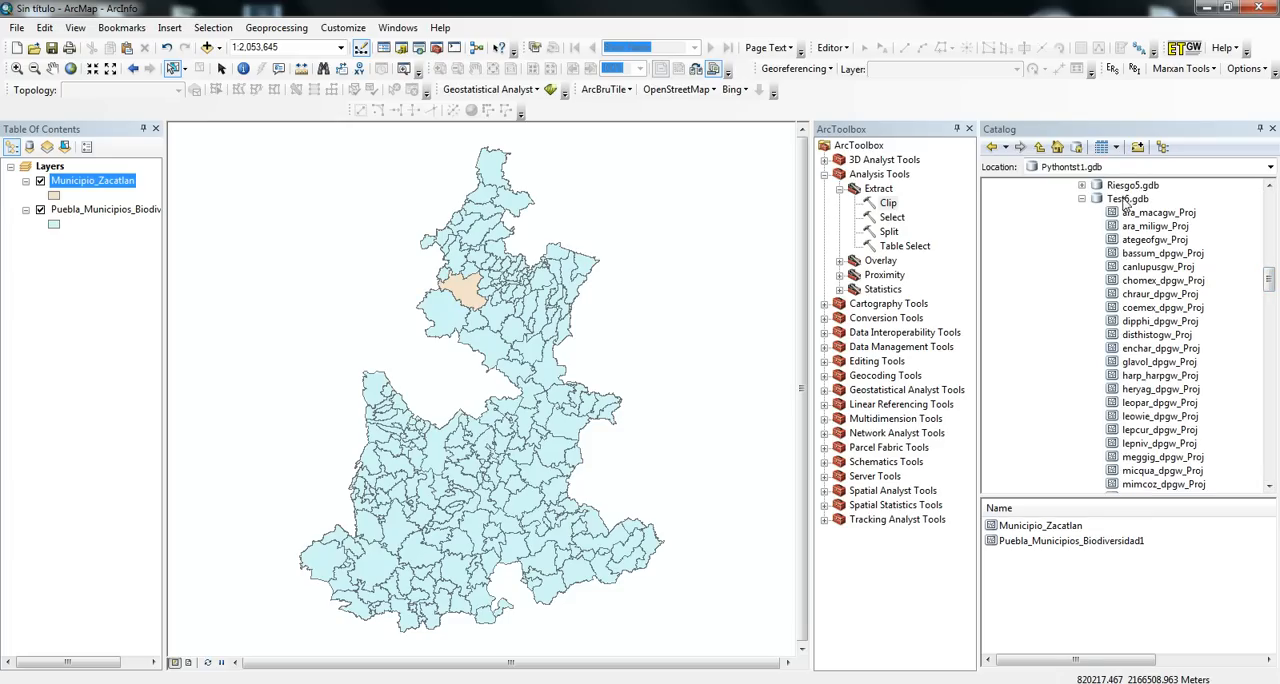
click(1128, 198)
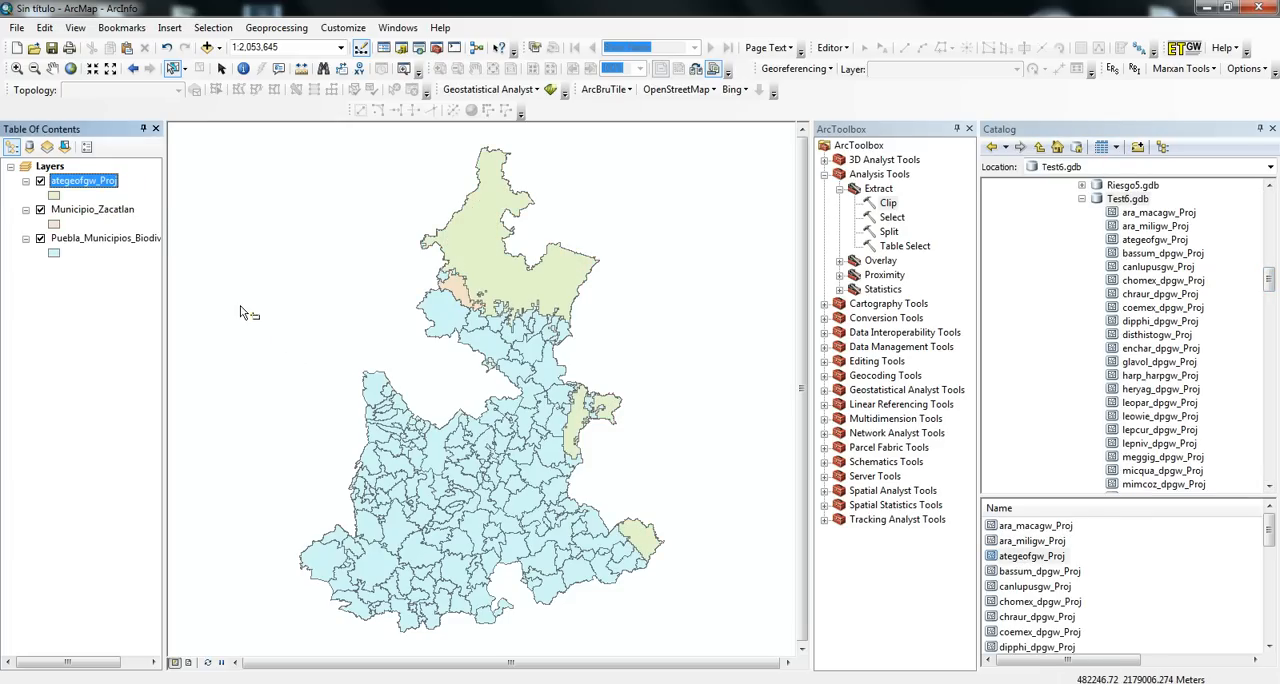
click(1156, 334)
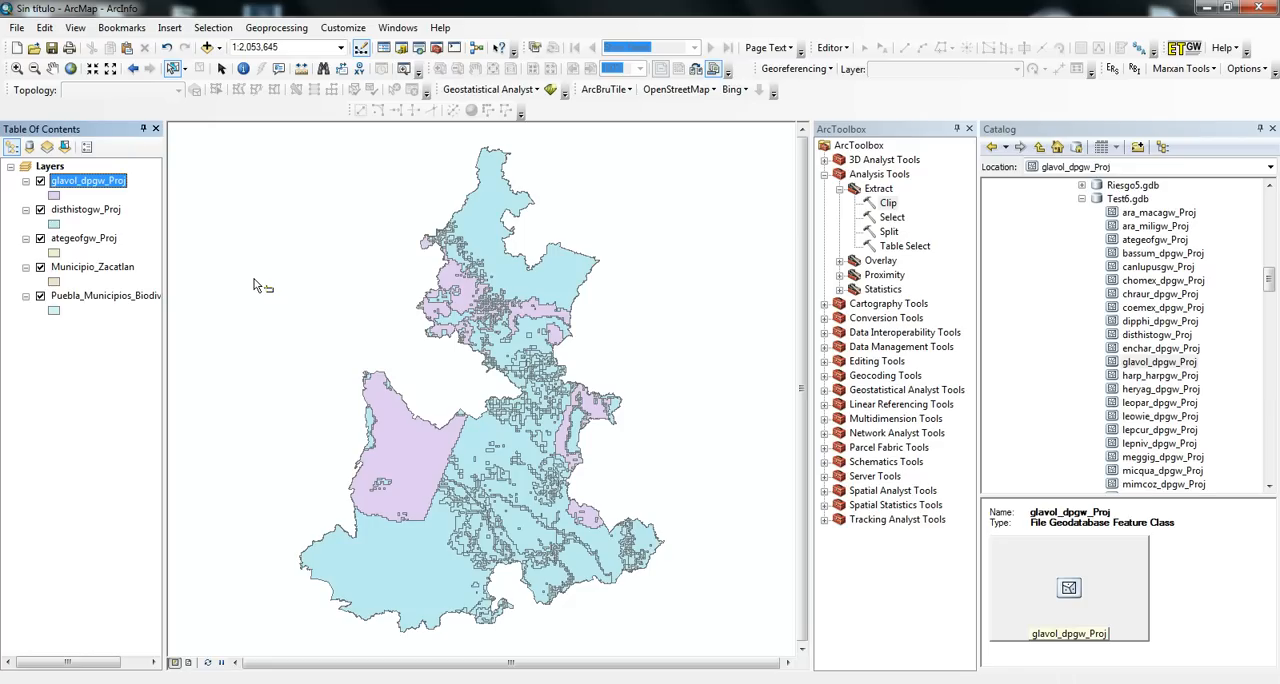
mouse_move(260, 254)
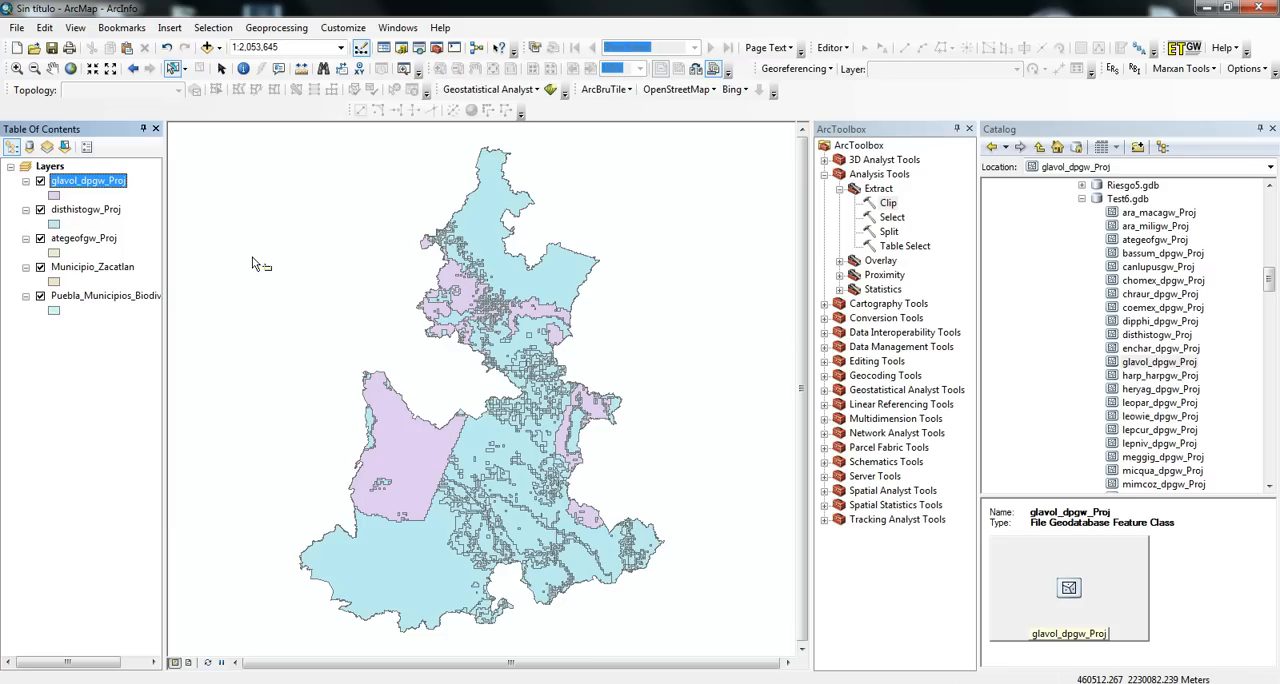
right_click(88, 180)
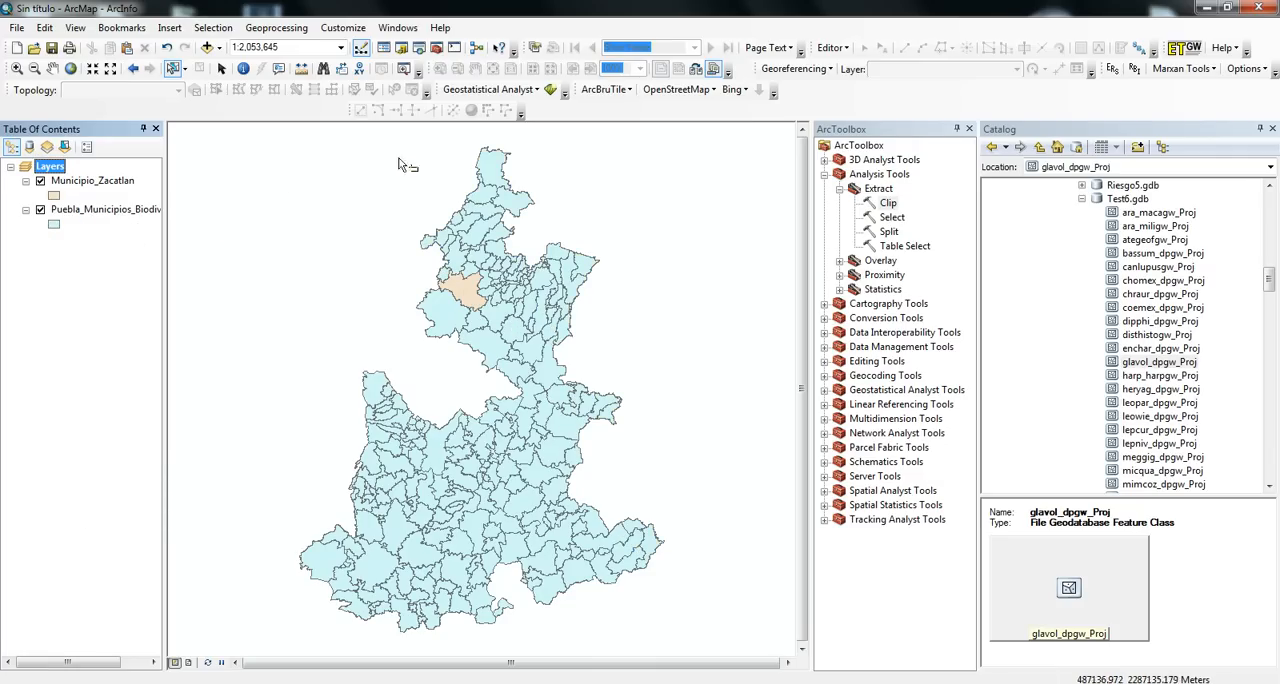
mouse_move(476, 48)
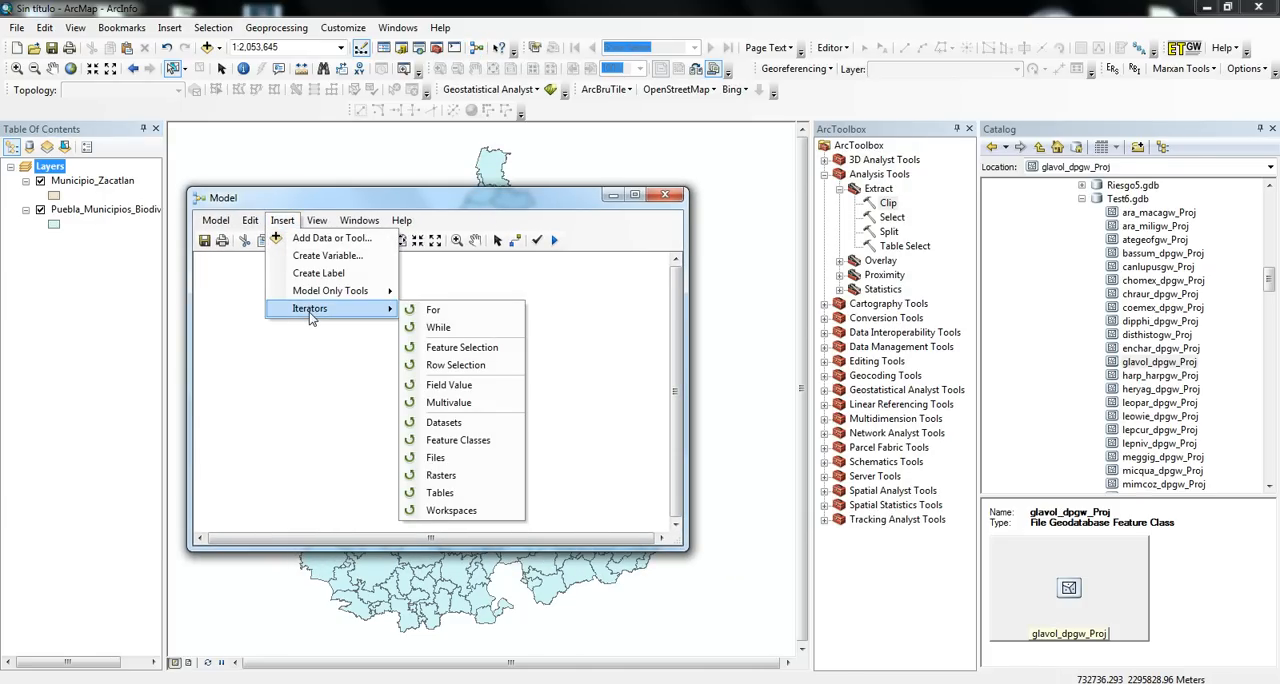
mouse_move(444, 422)
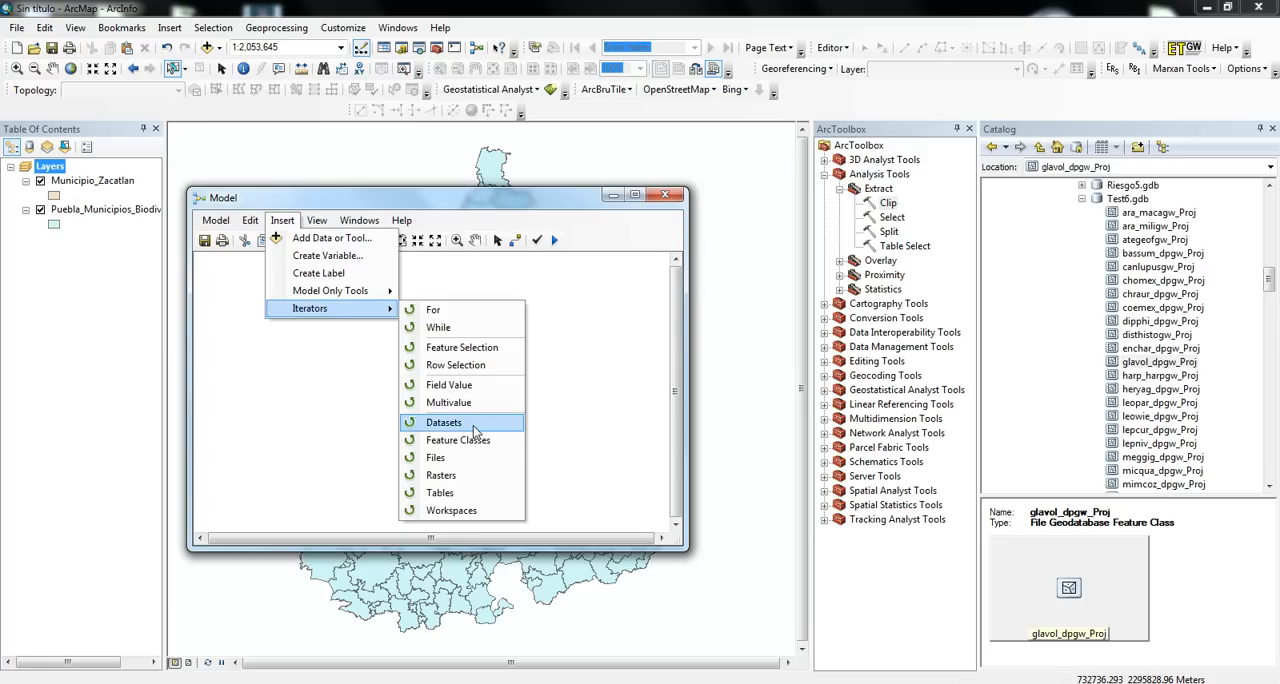
mouse_move(458, 440)
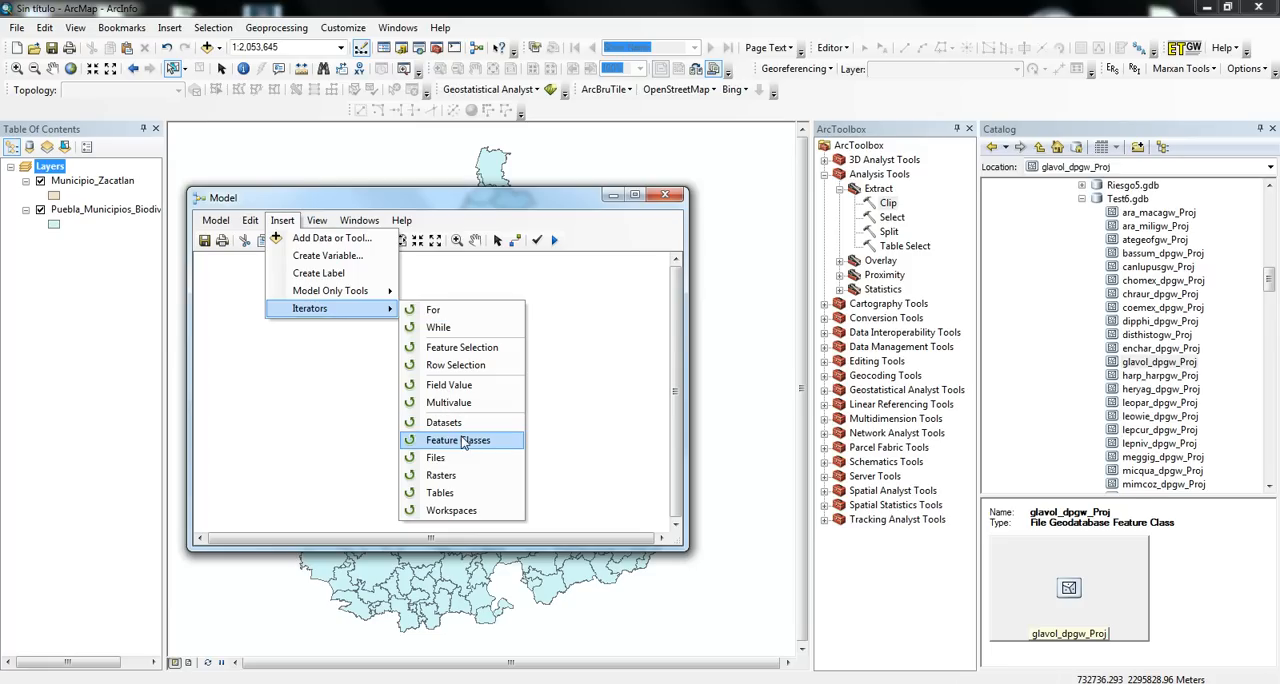
mouse_move(458, 444)
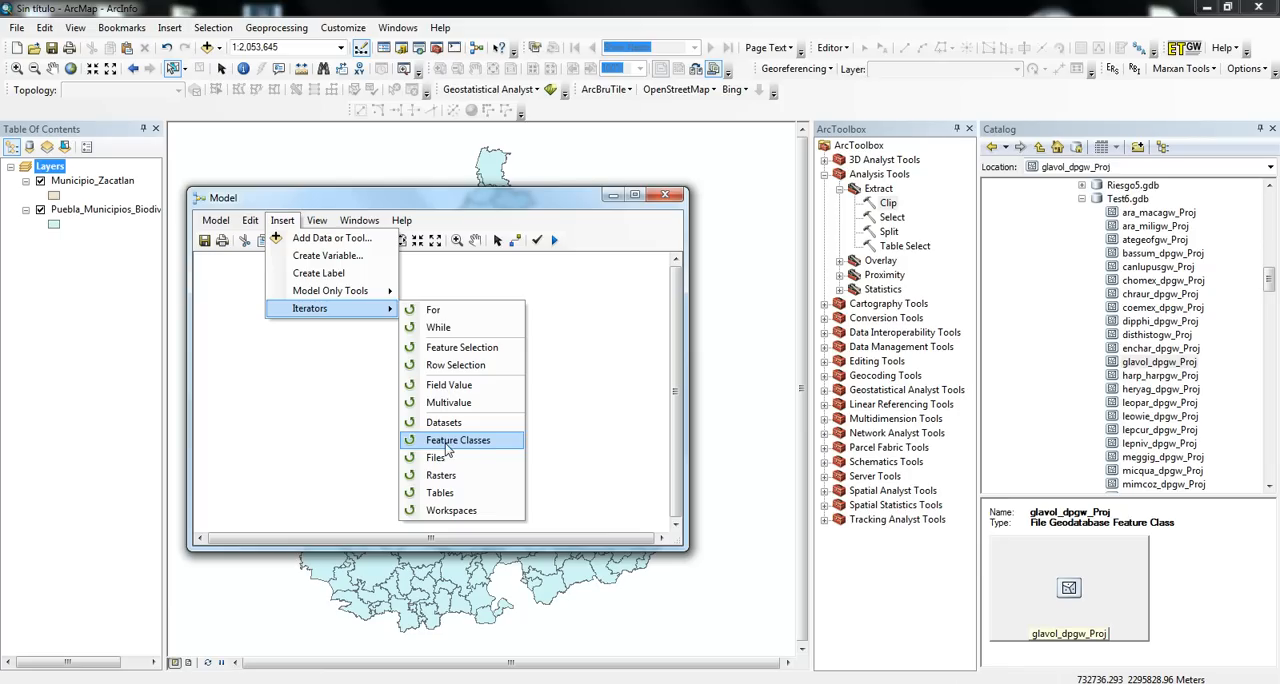
Insert an Iterate Feature Classes iterator into the new model.
click(456, 440)
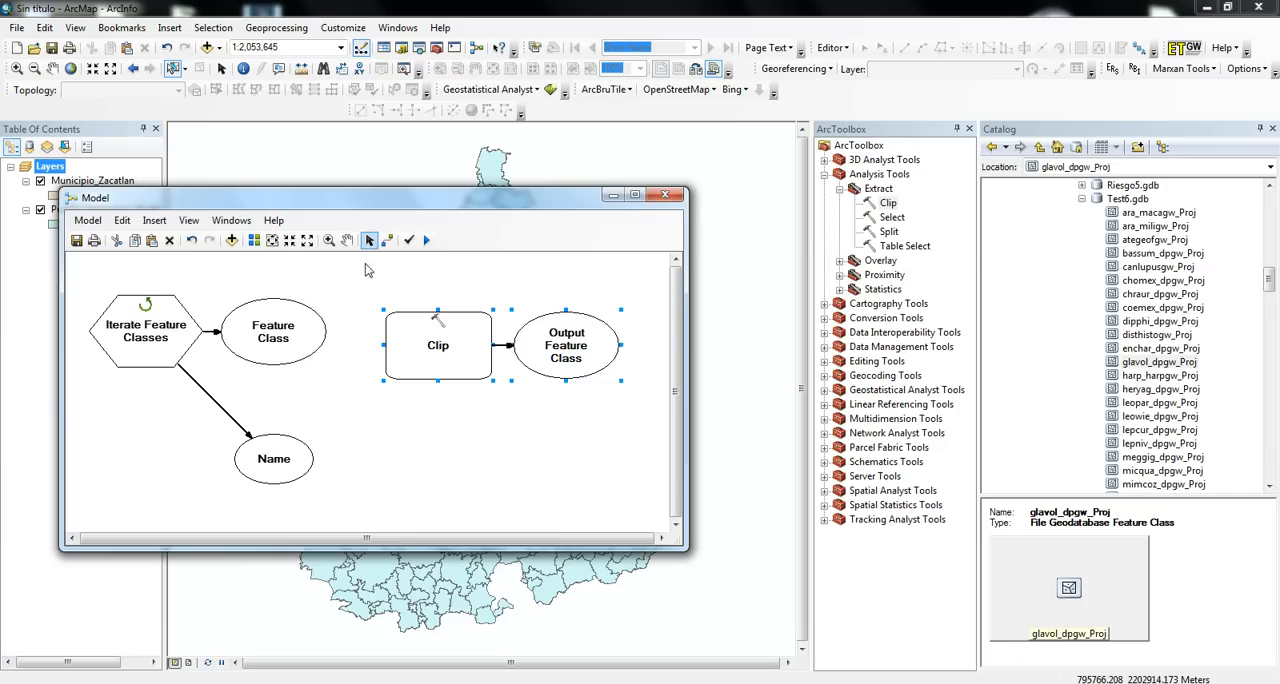
Set the iterator's workspace to Test6.gdb and choose its feature type filter.
double_click(144, 330)
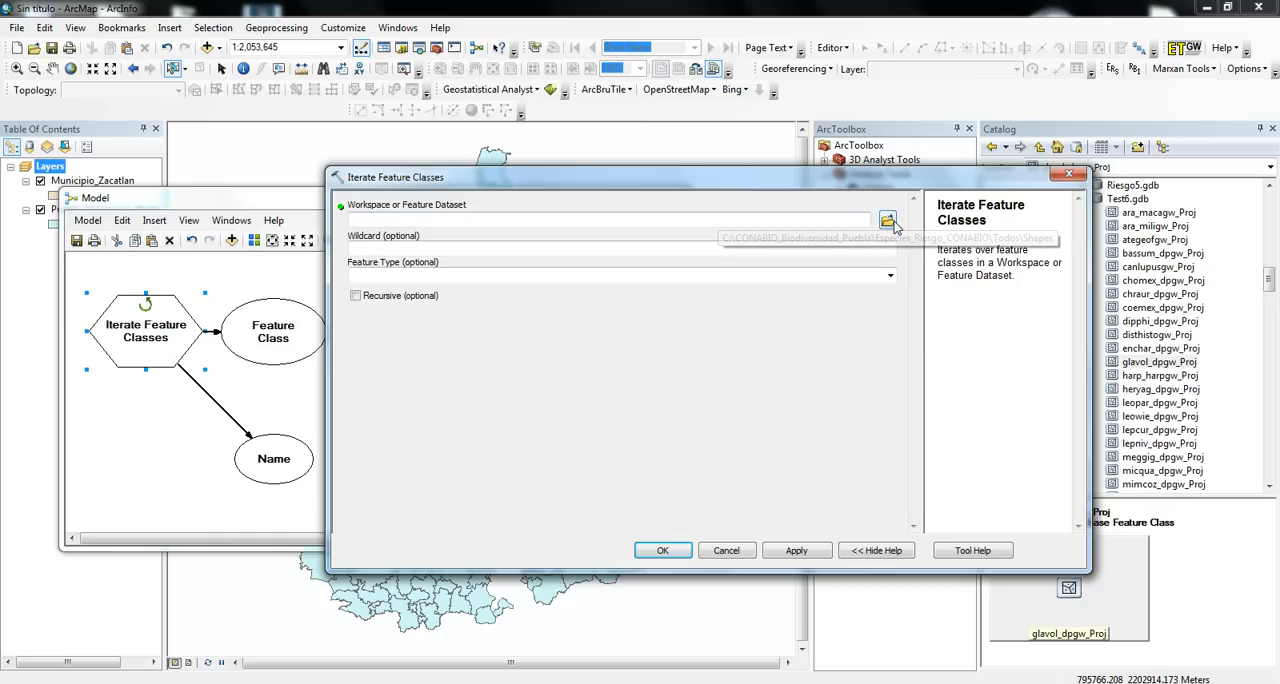
click(888, 220)
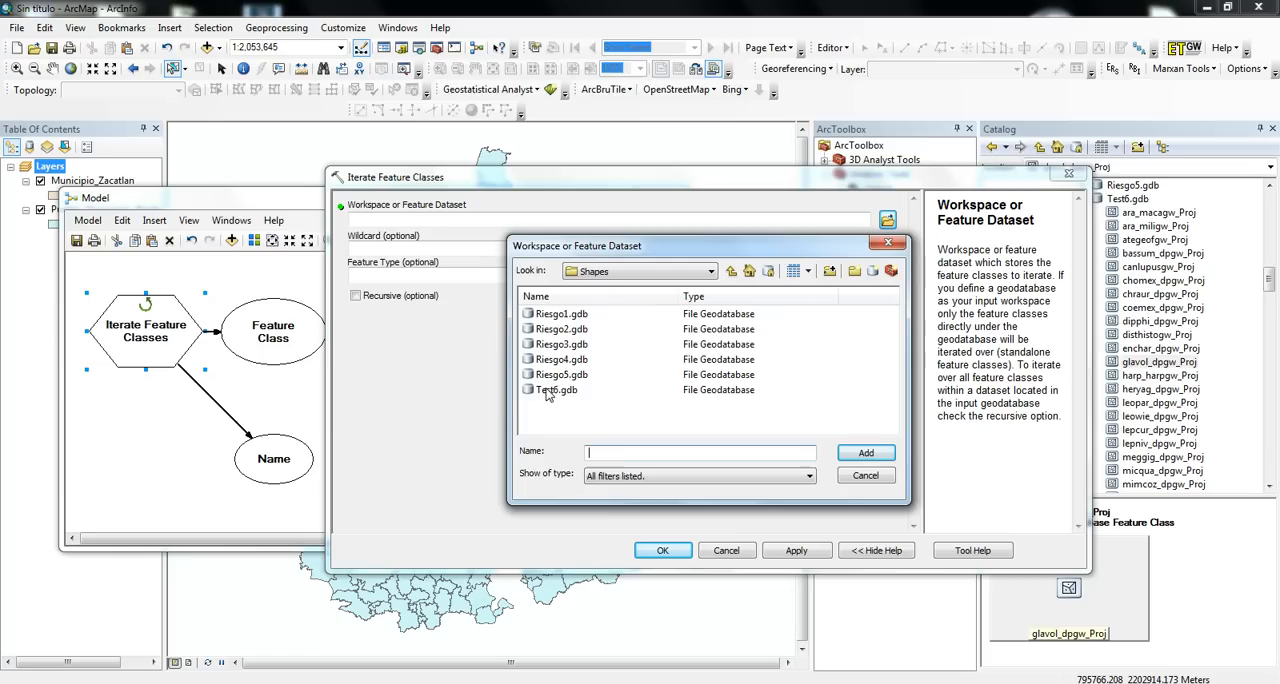
click(556, 388)
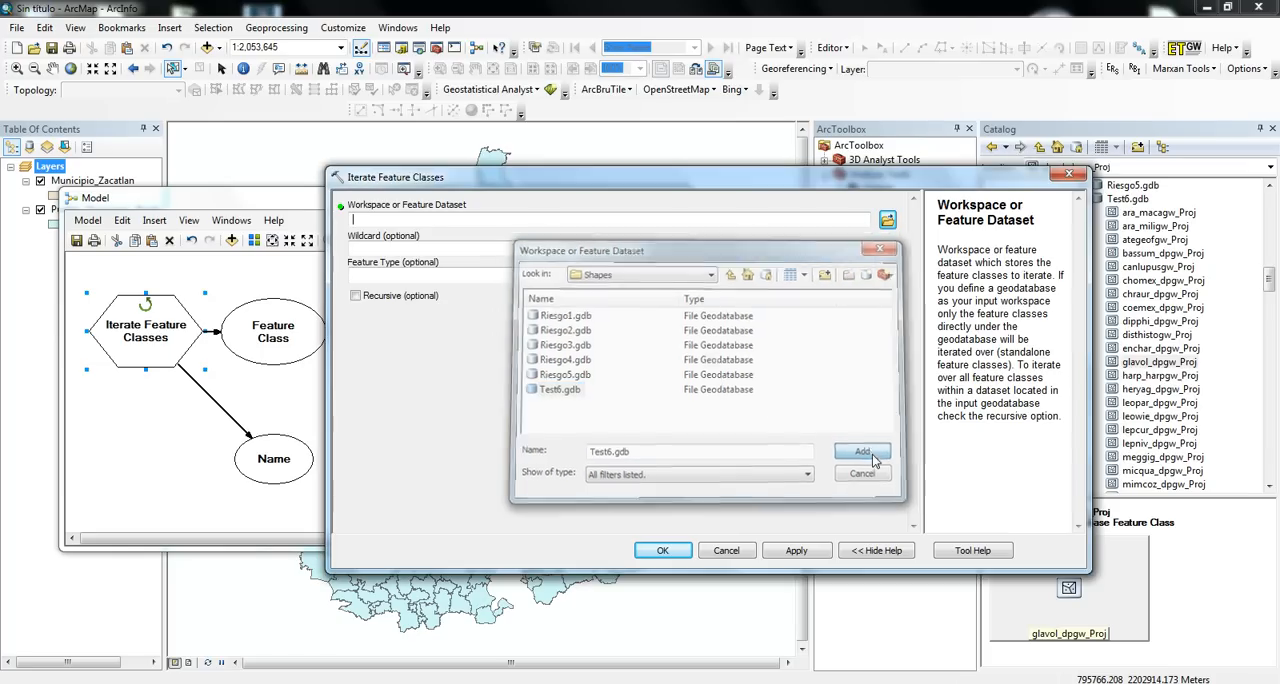
click(862, 452)
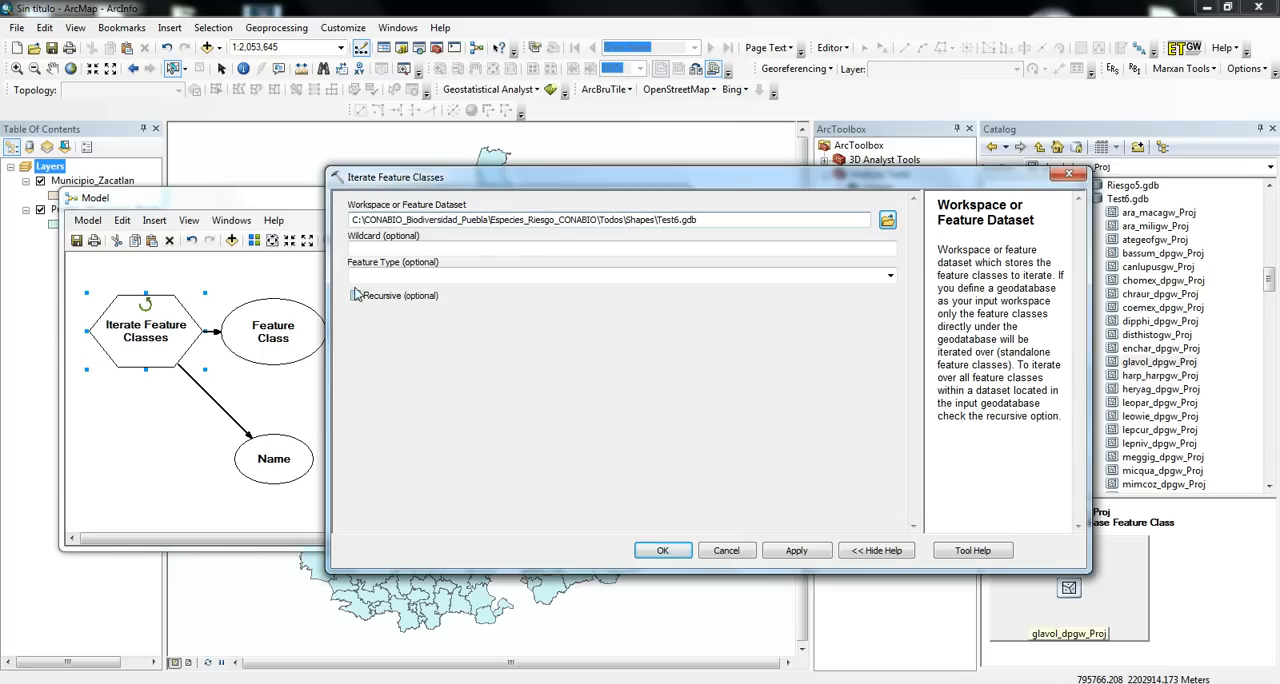
click(888, 276)
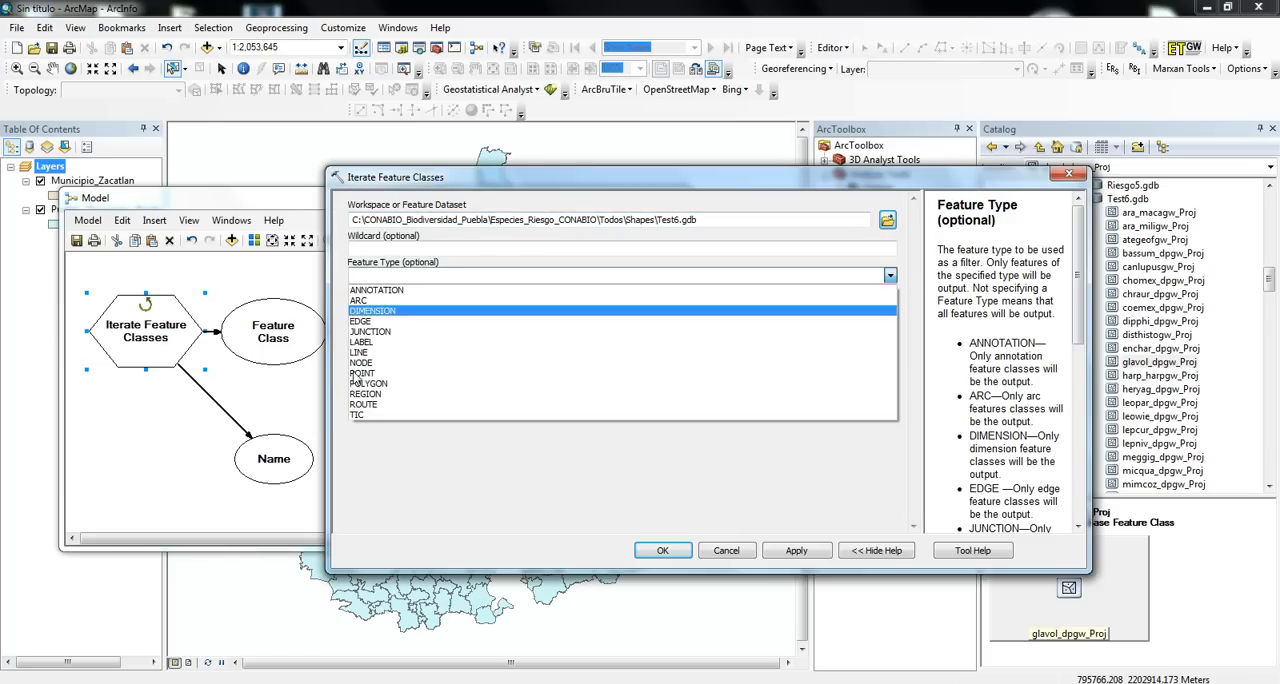
click(368, 384)
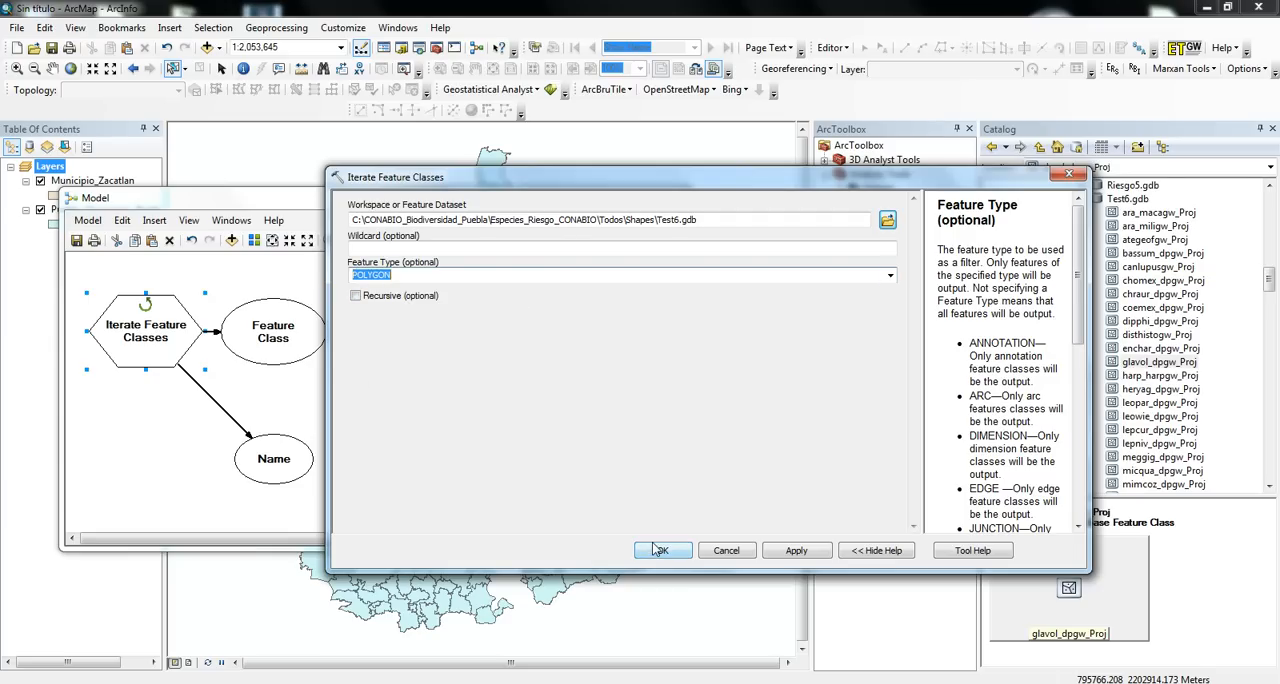
click(660, 550)
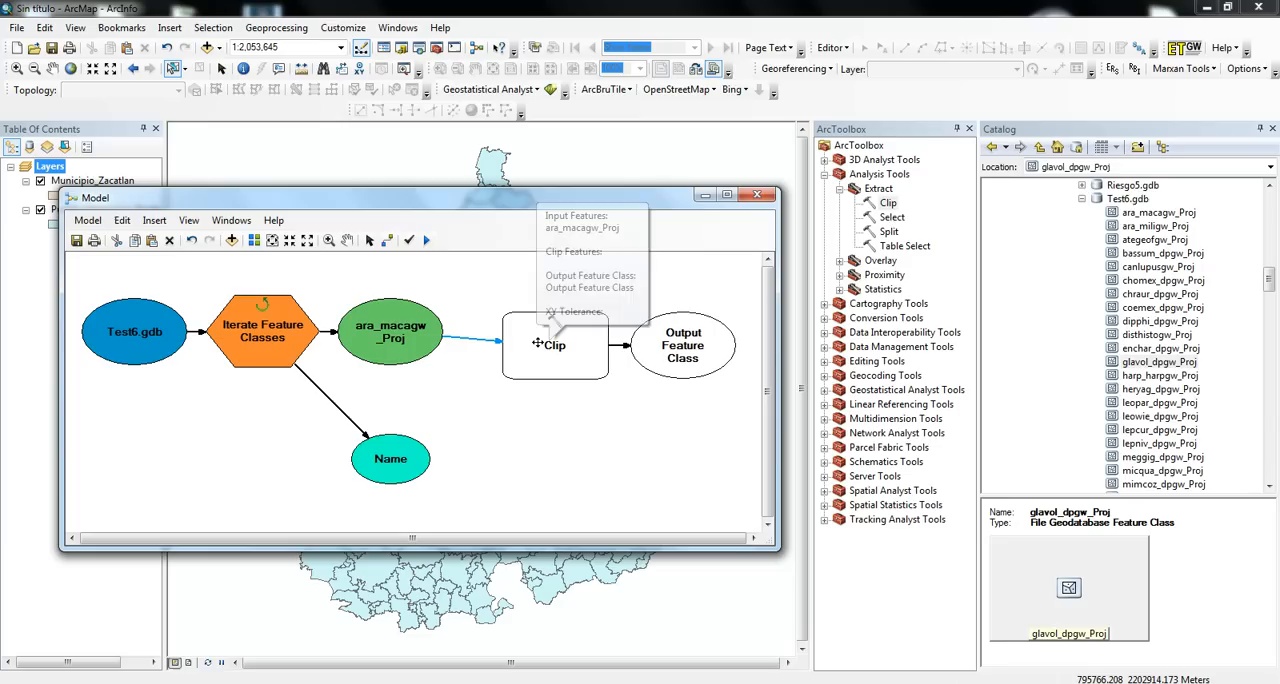
Clip by Municipio_Zacatlan with output %name%_zacatlan saved in Pythontst1.gdb.
double_click(556, 344)
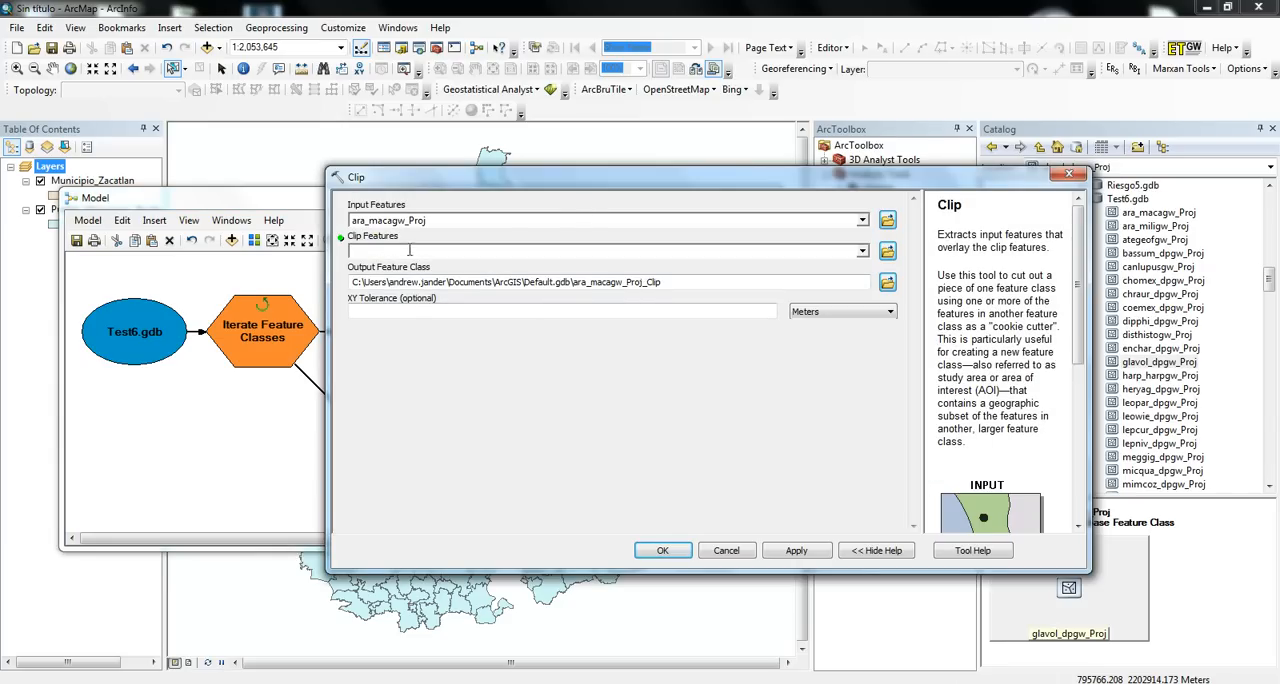
mouse_move(408, 250)
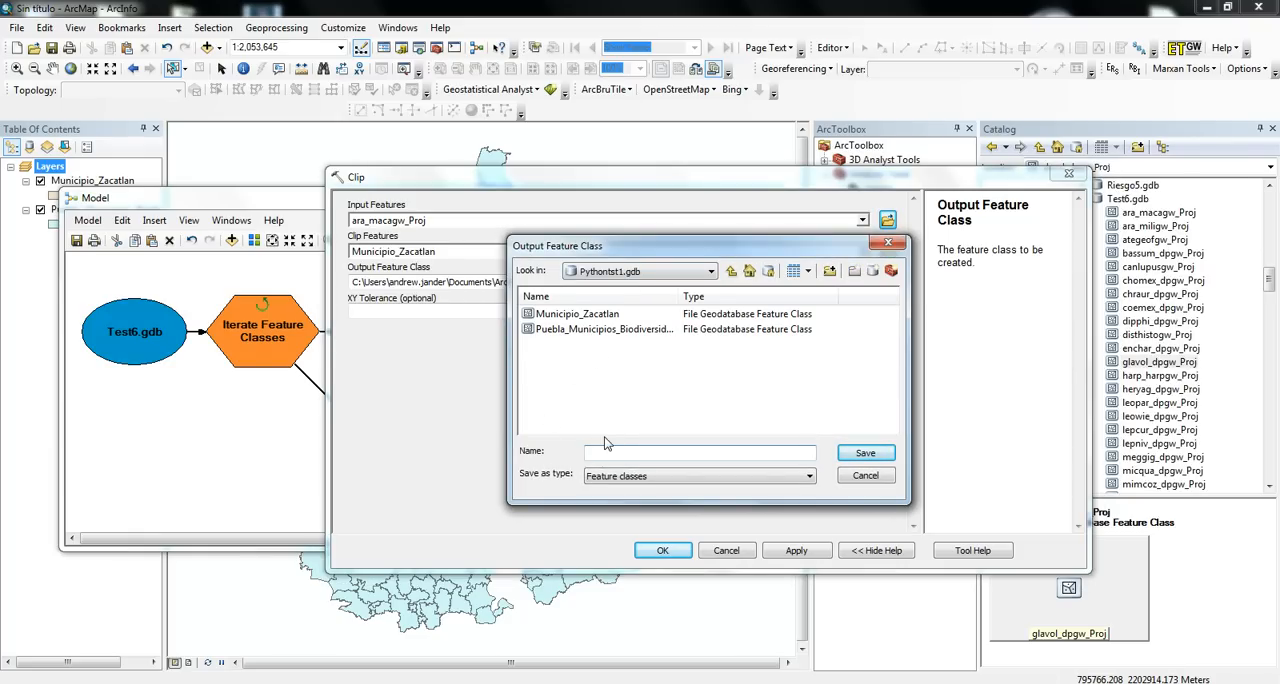
text(%n)
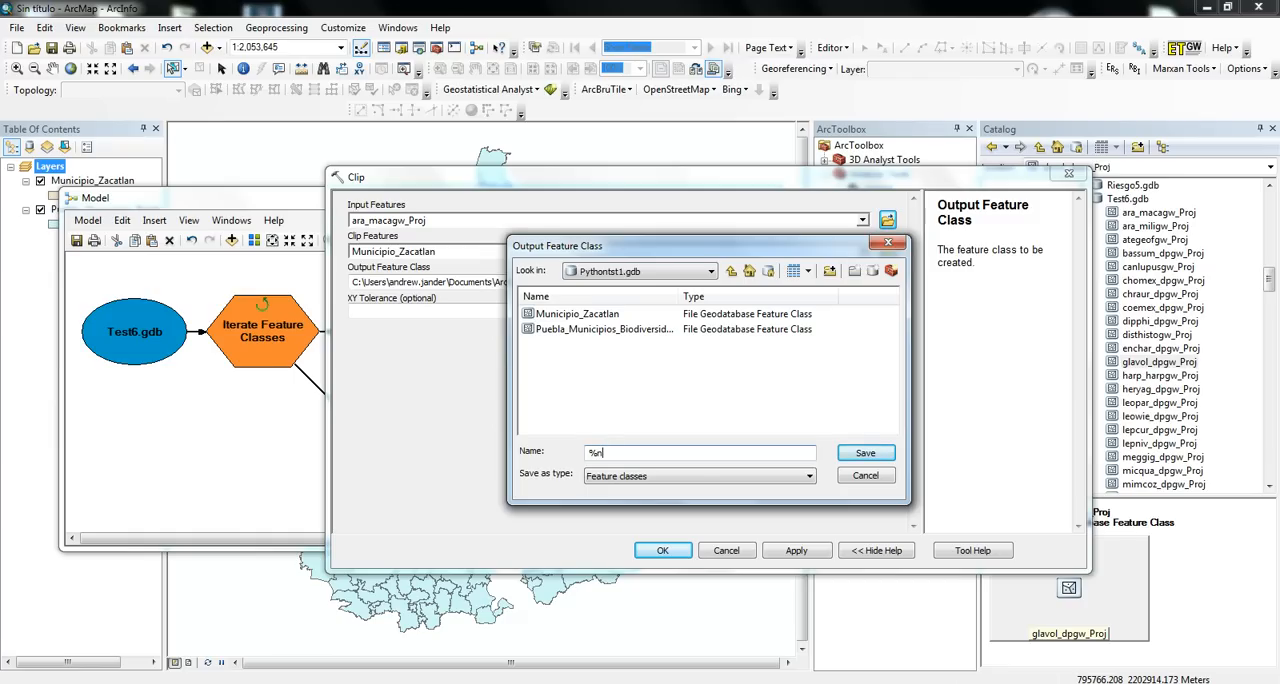
text(ame%)
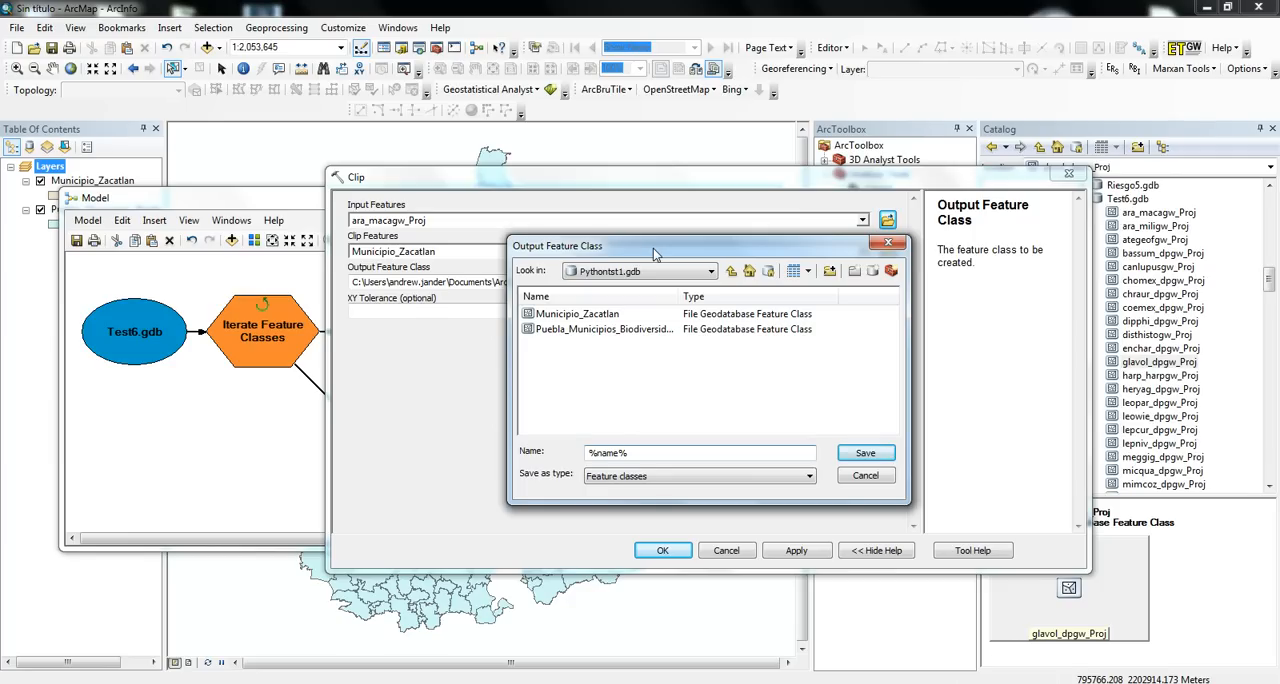
text(_)
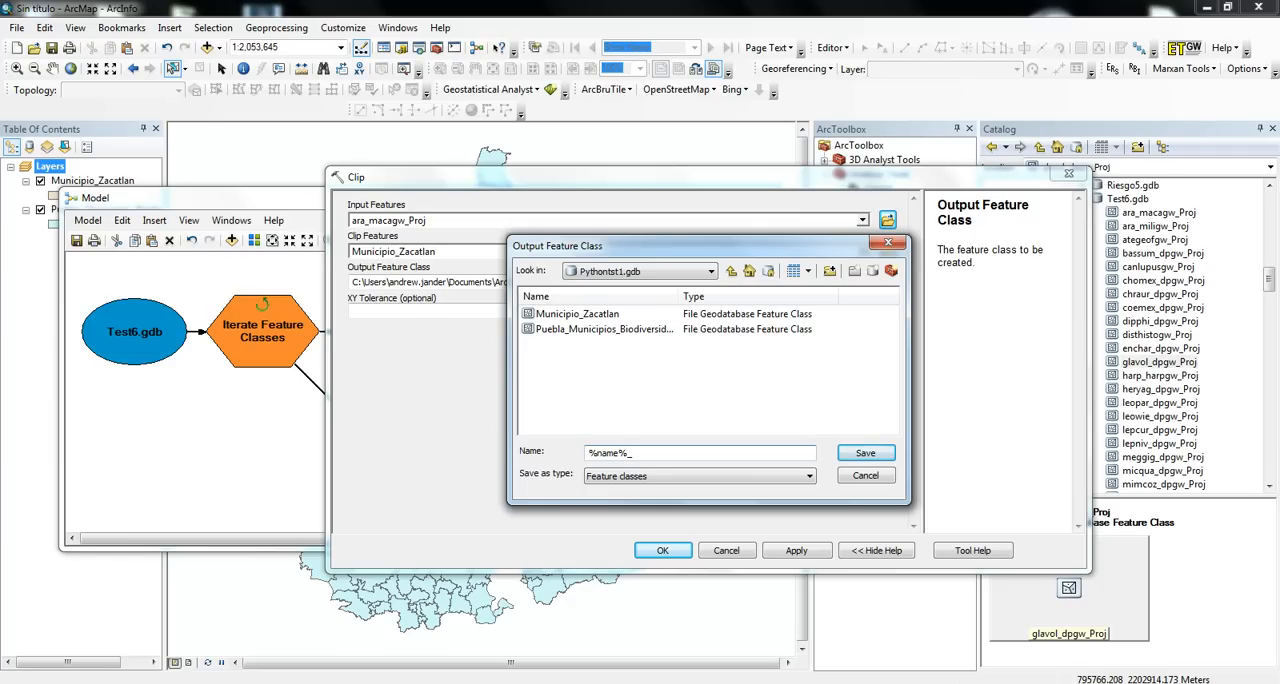
text(_zacatlan)
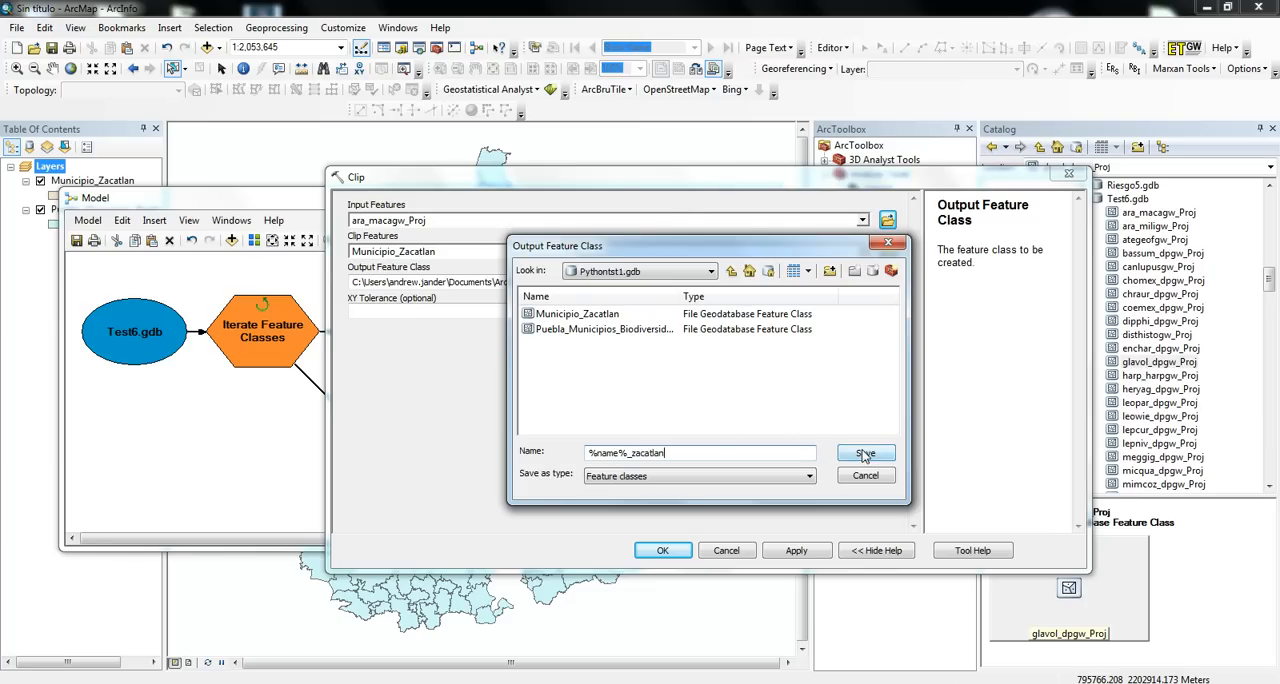
click(864, 452)
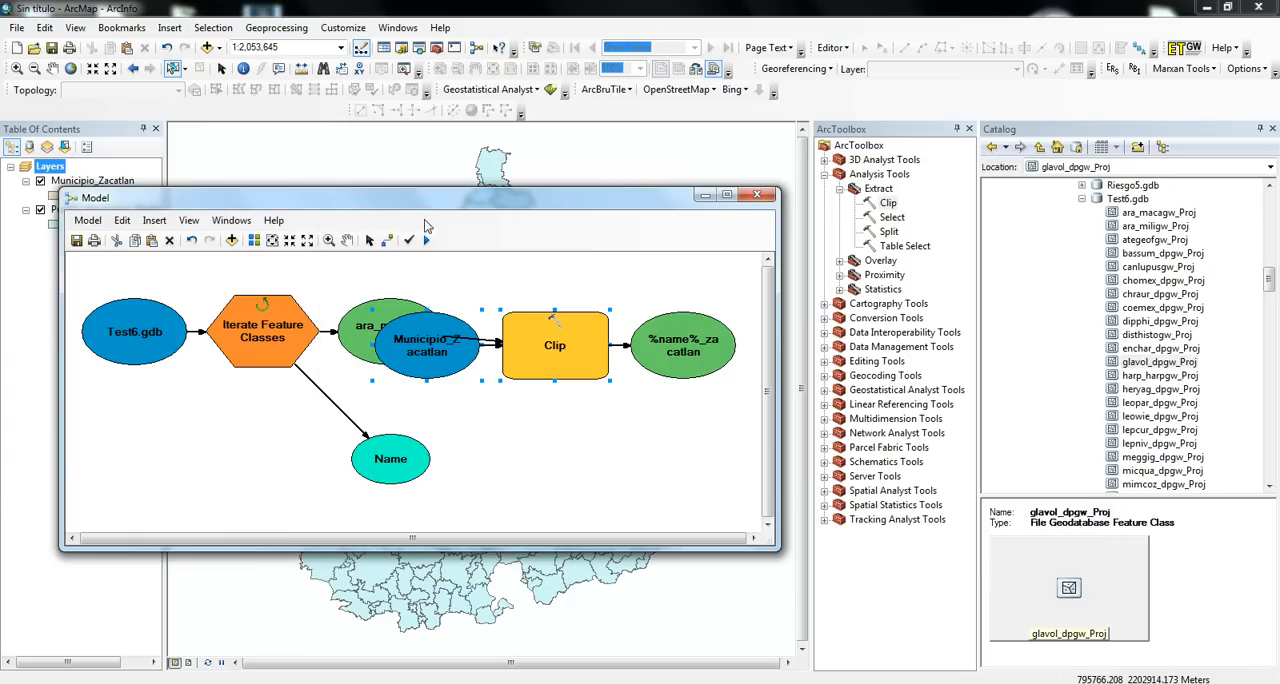
mouse_move(252, 240)
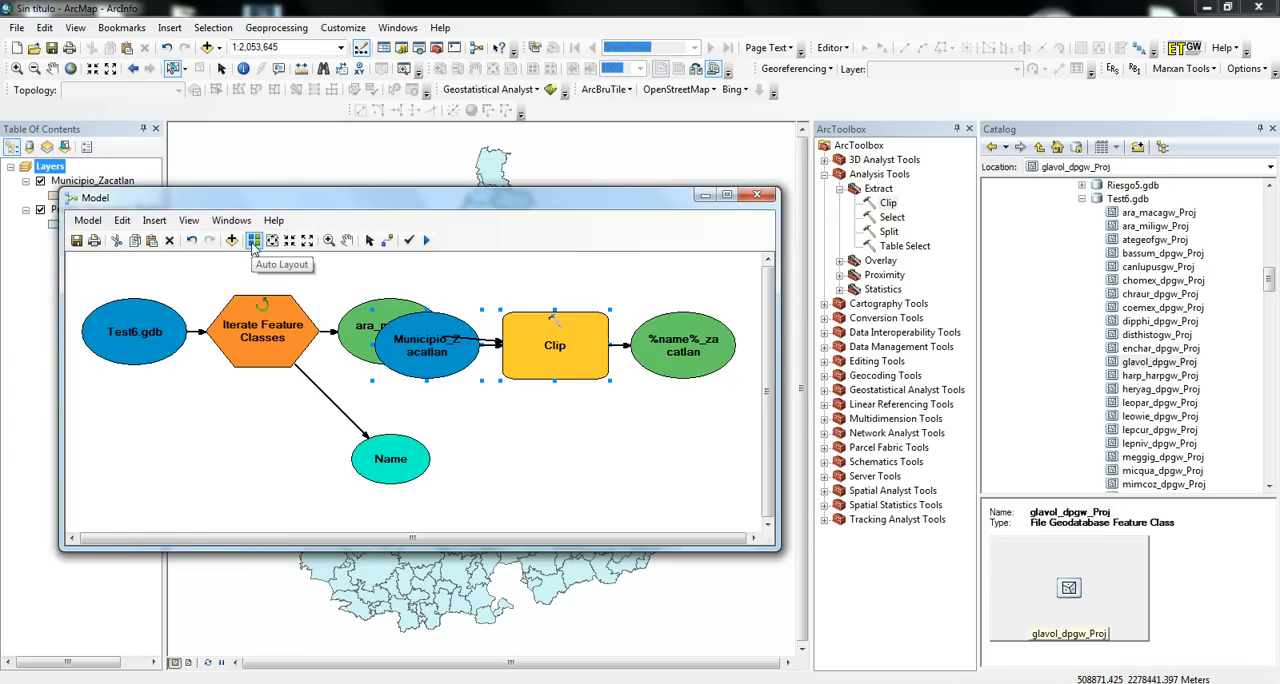
Auto-arrange the model diagram into a tidy layout and save the model.
click(252, 240)
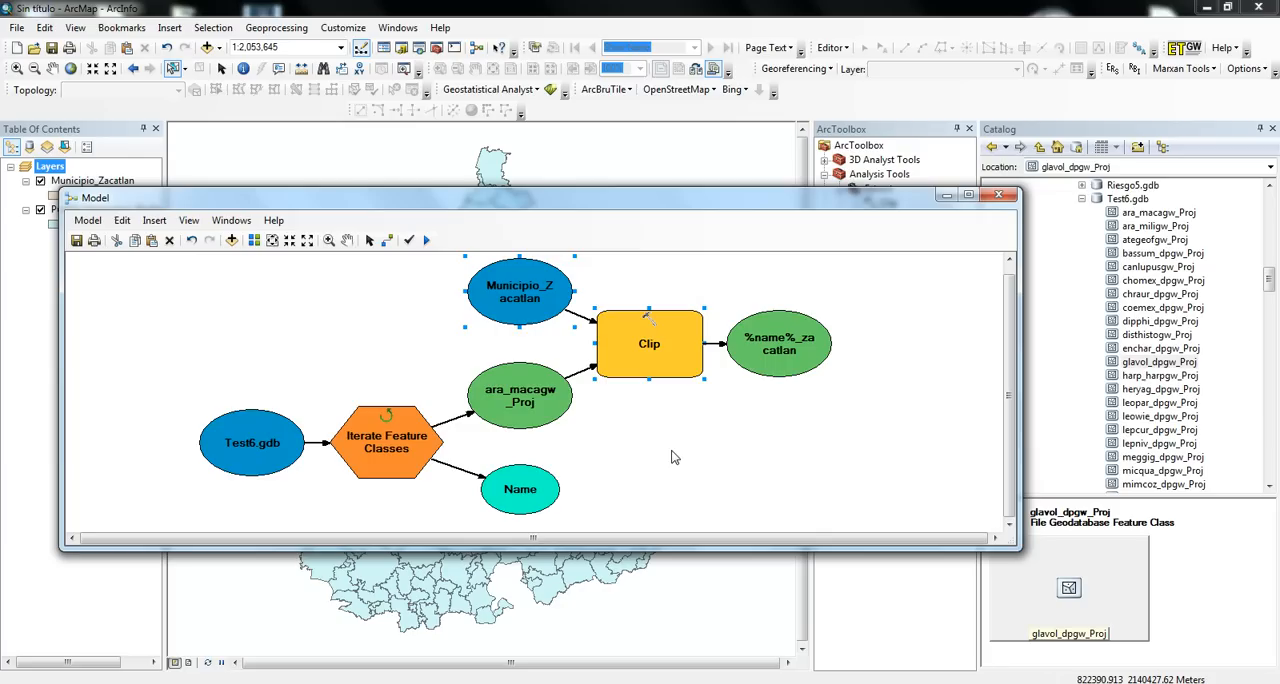
mouse_move(616, 480)
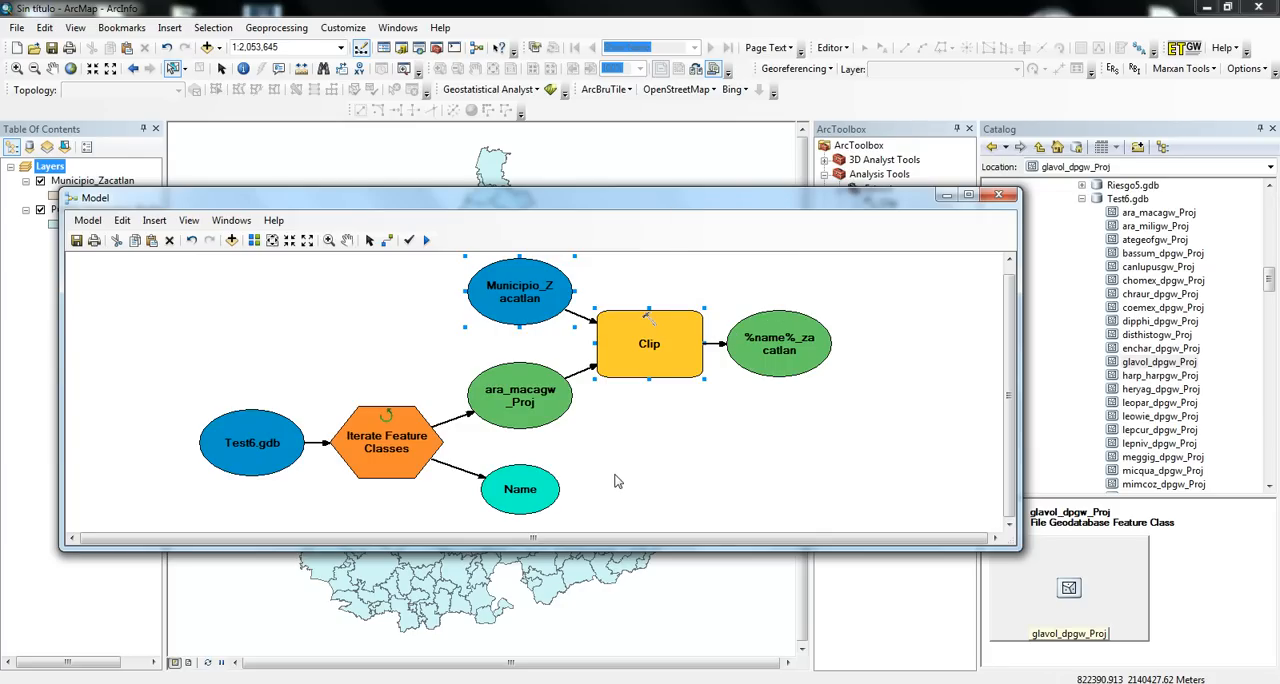
mouse_move(816, 388)
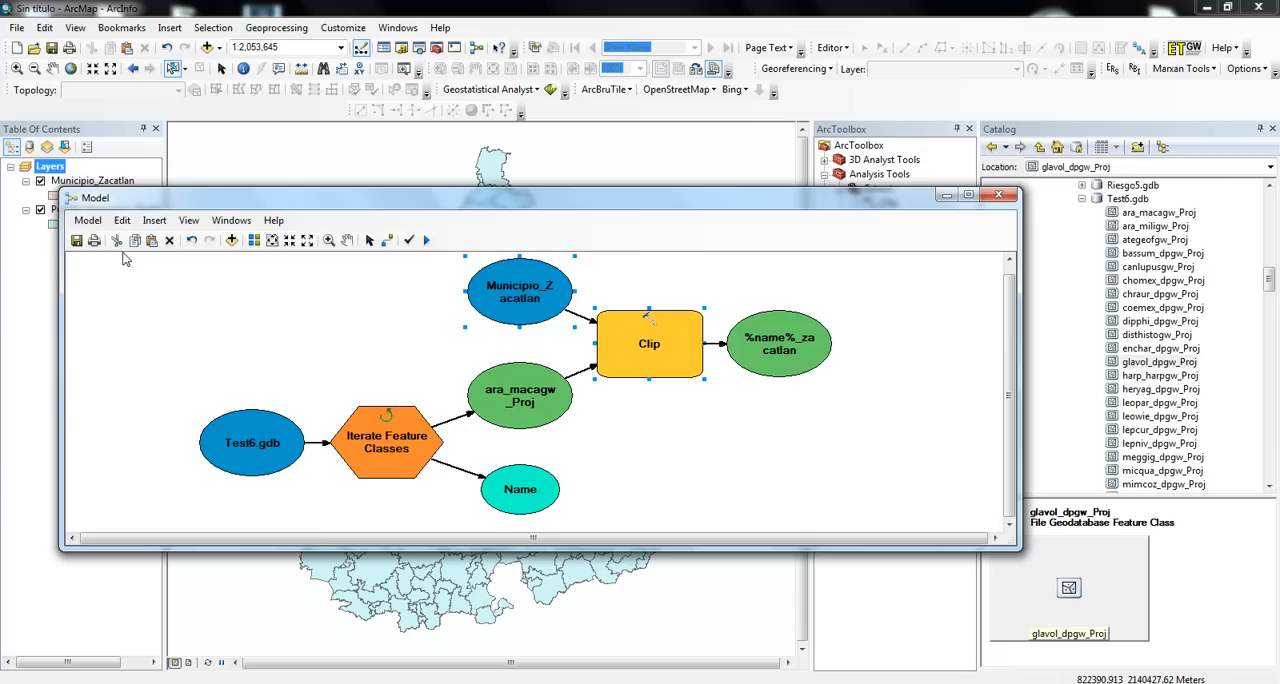
click(88, 220)
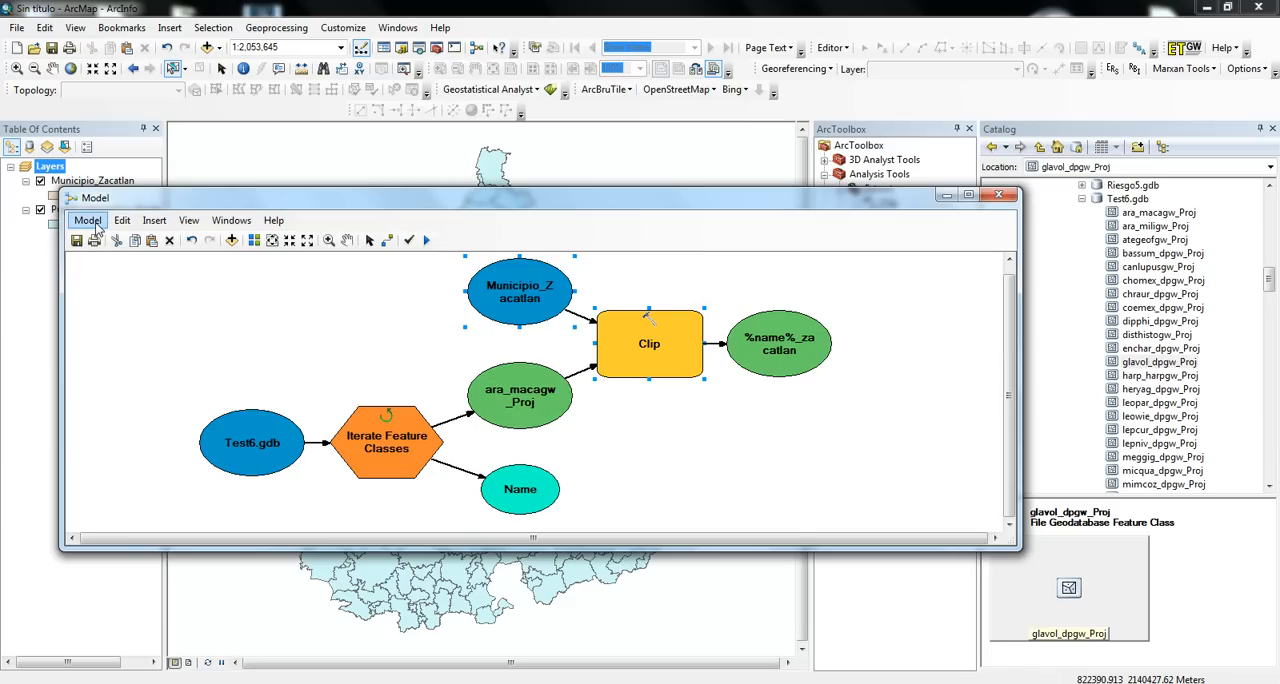
Run the model to clip every Test6.gdb feature class, then dismiss the completed report.
click(424, 240)
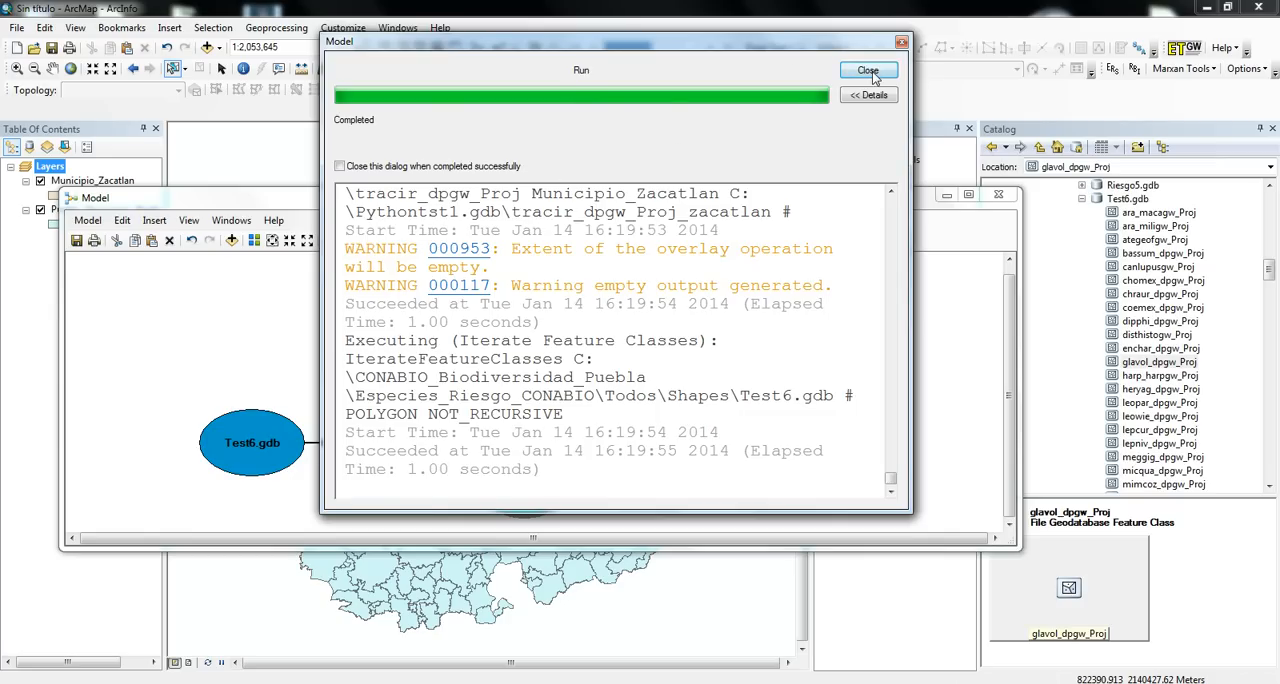
click(868, 70)
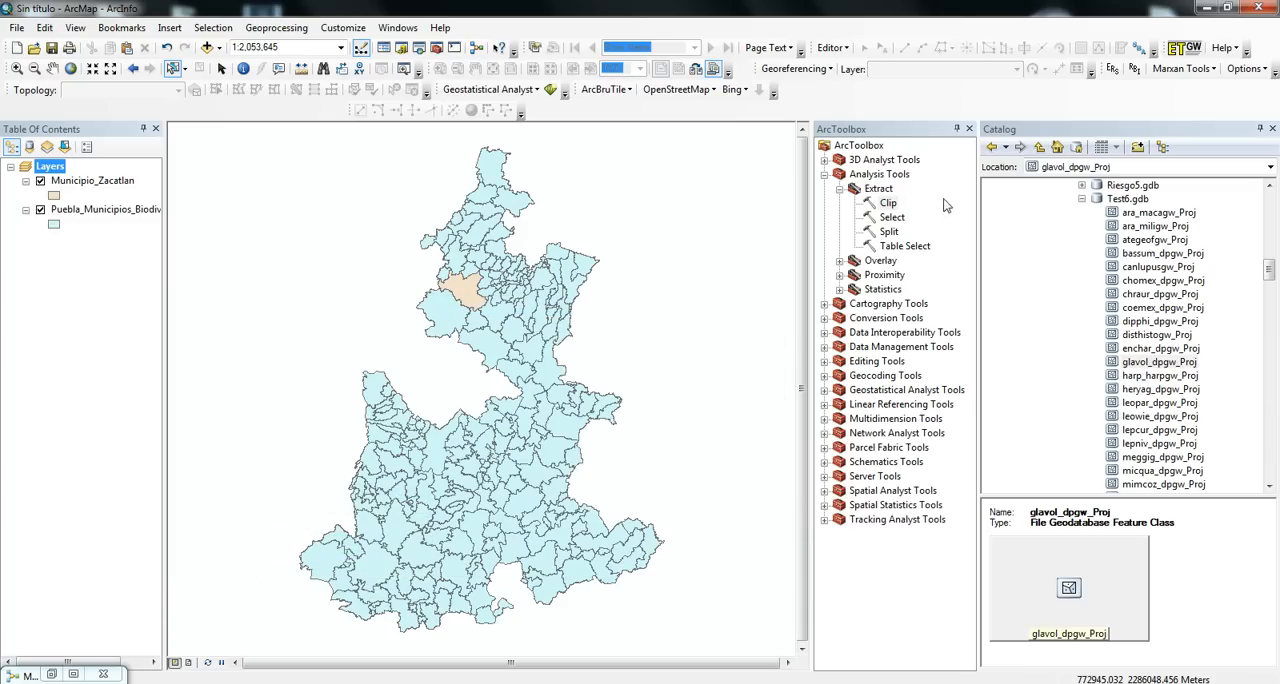
mouse_move(1258, 278)
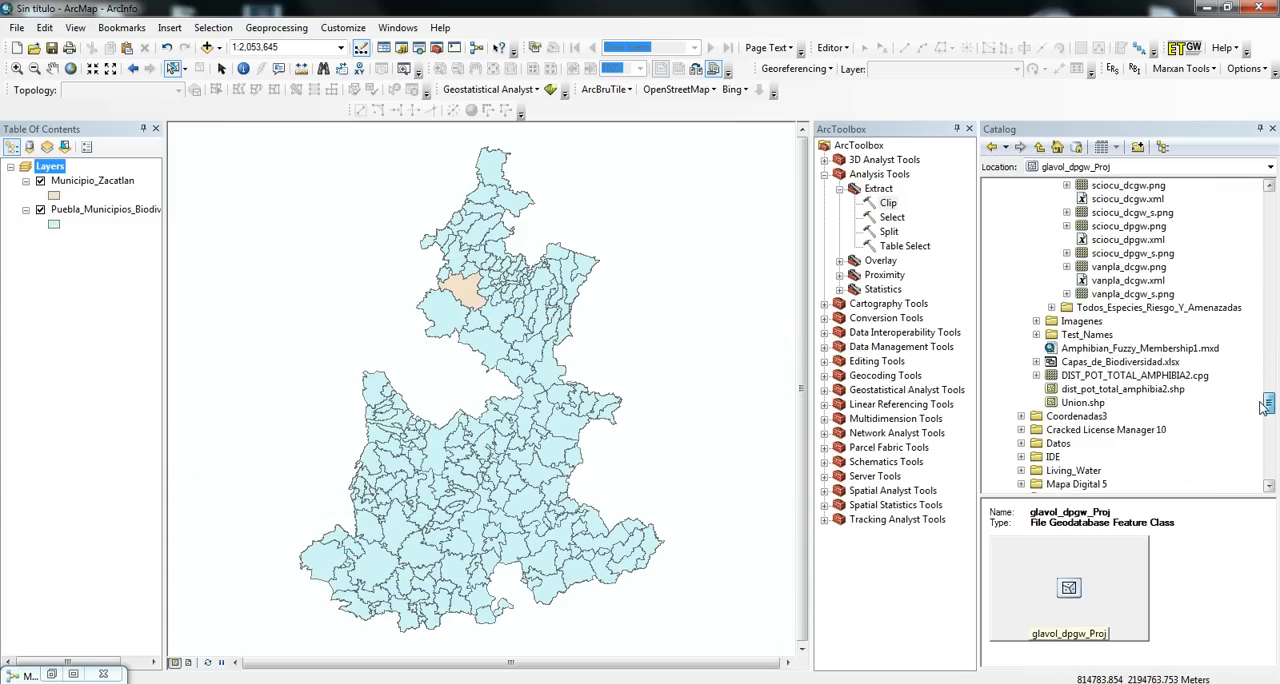
Locate Pythontst1.gdb in Catalog and add chomex_dgpw_Proj_zacatlan to the map.
scroll(down, 3)
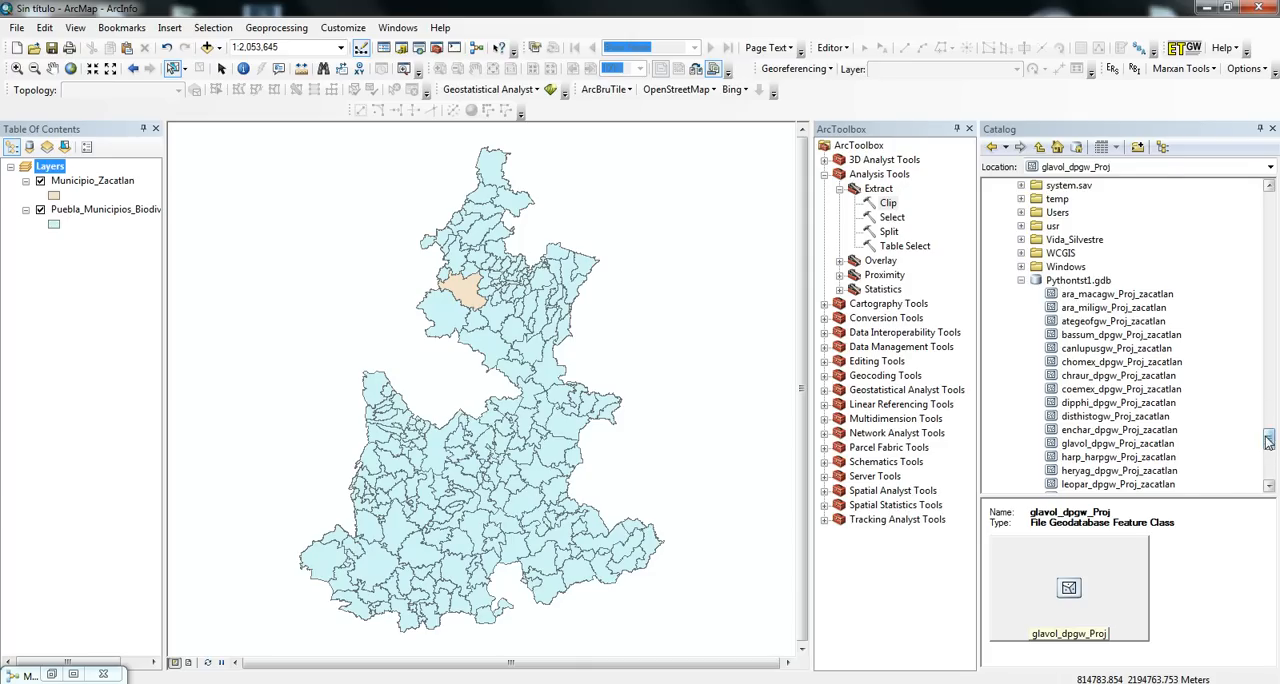
scroll(down, 3)
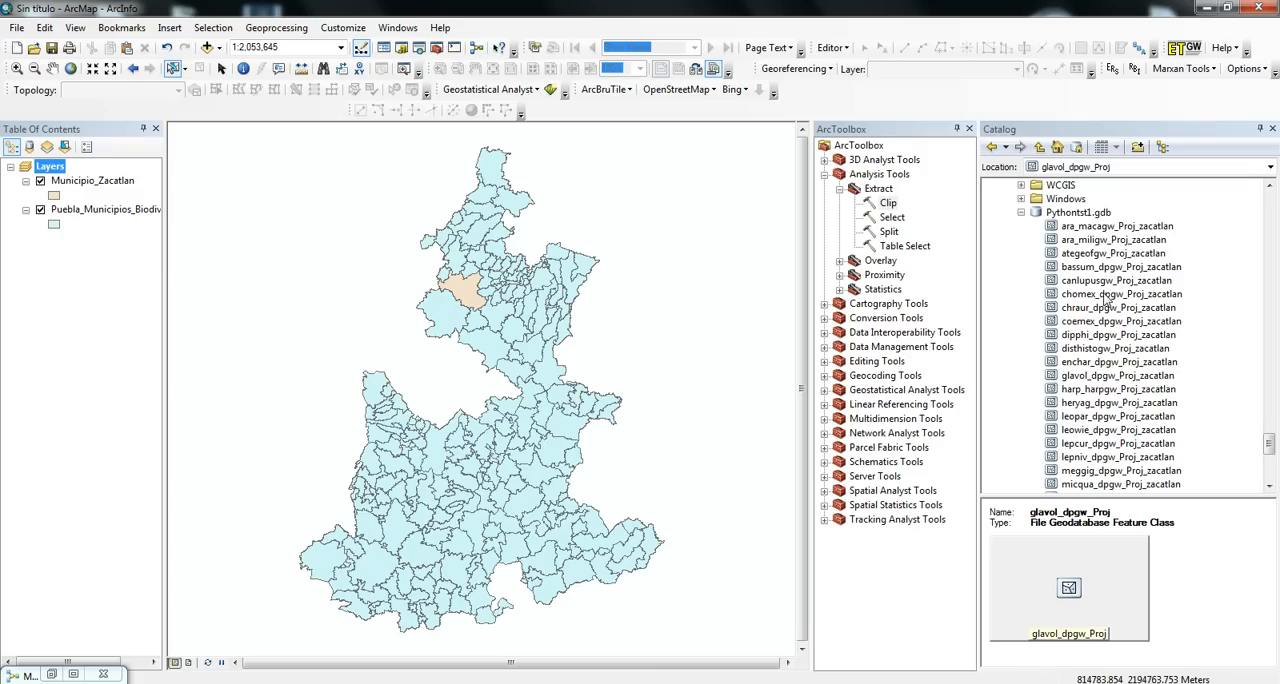
scroll(down, 3)
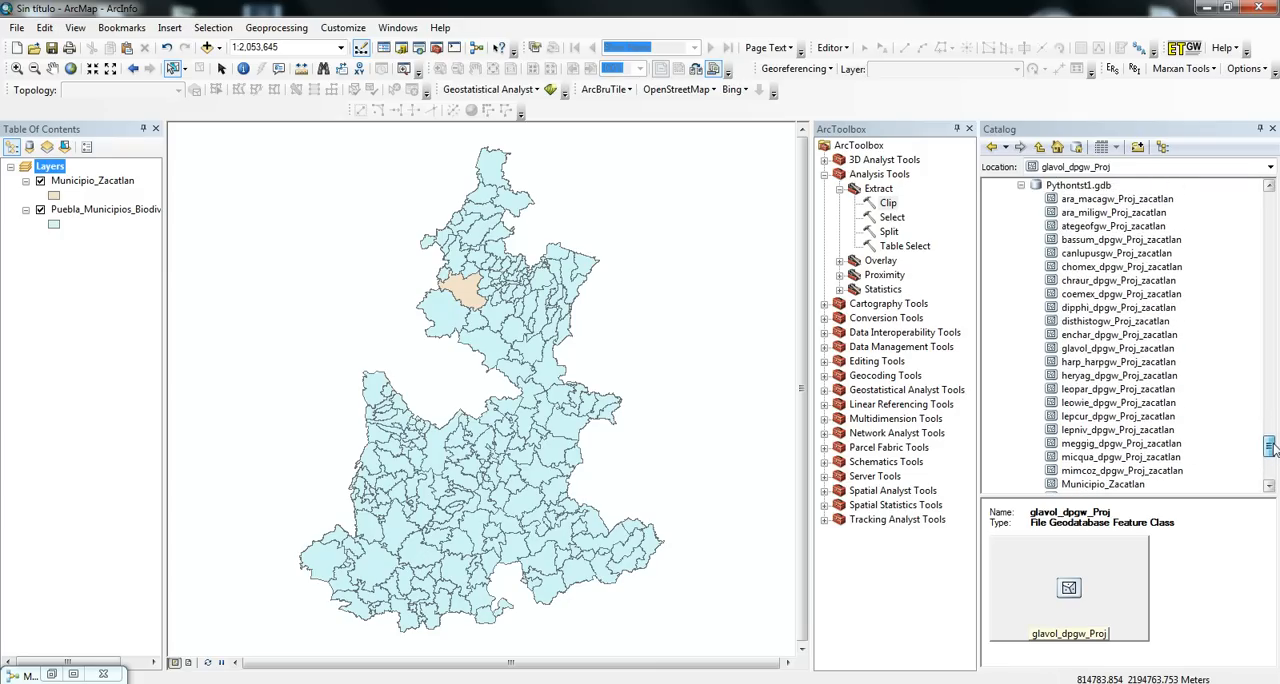
click(1120, 268)
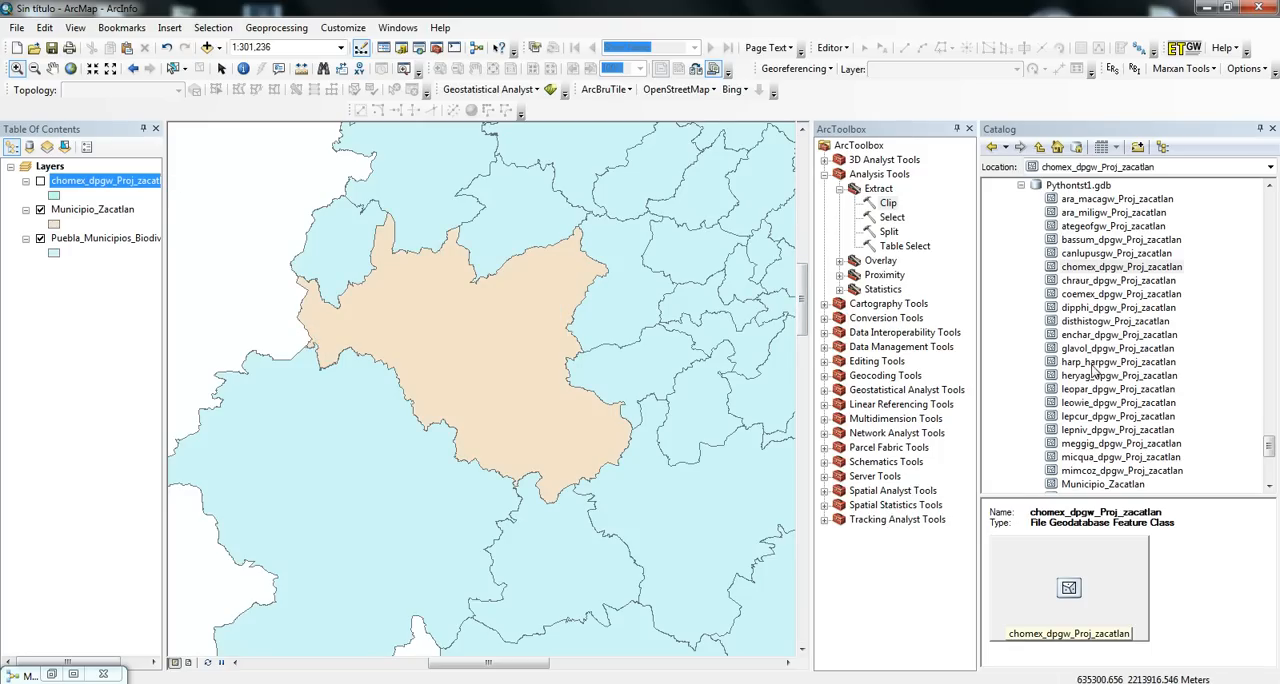
Add ategeofgw_Proj_zacatlan from Pythontst1.gdb to the map.
click(1118, 360)
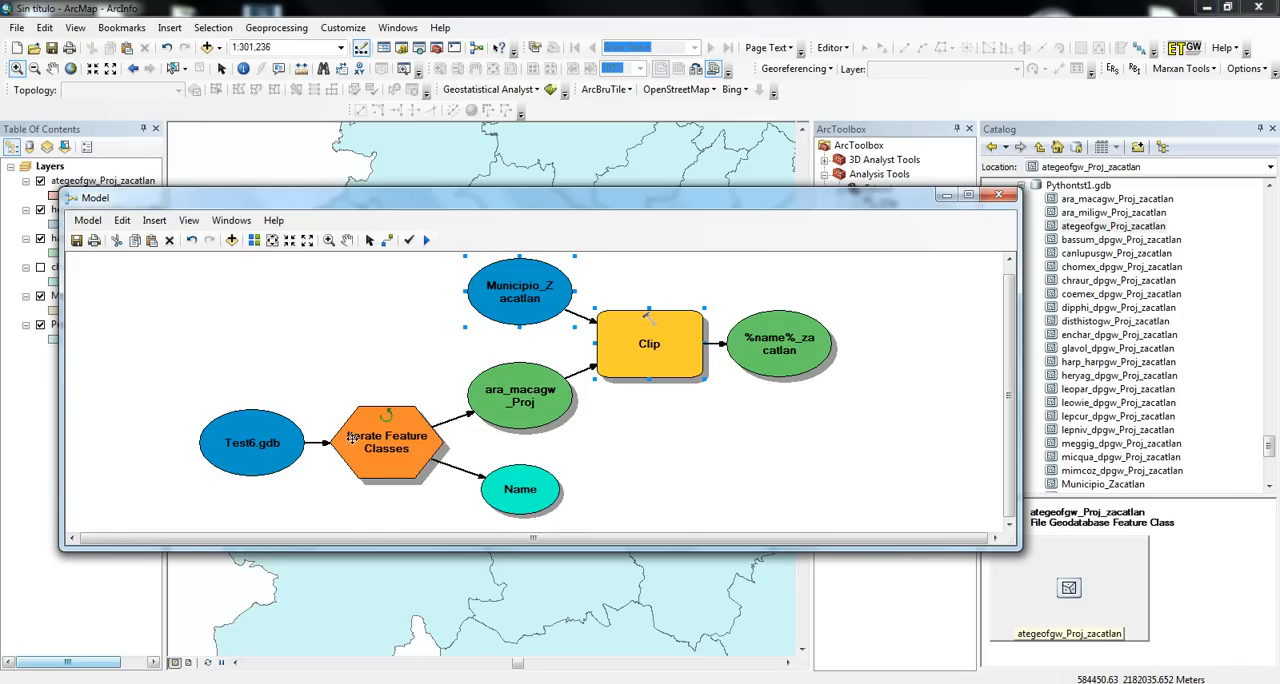
mouse_move(276, 388)
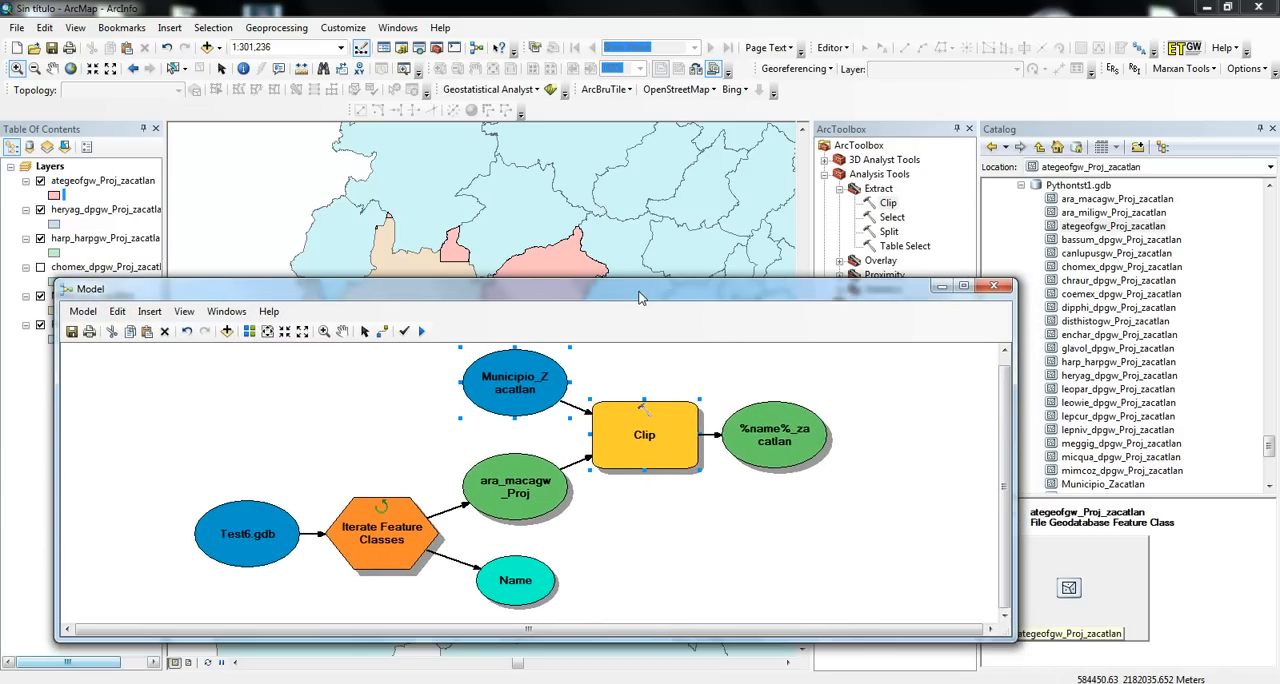
mouse_move(708, 294)
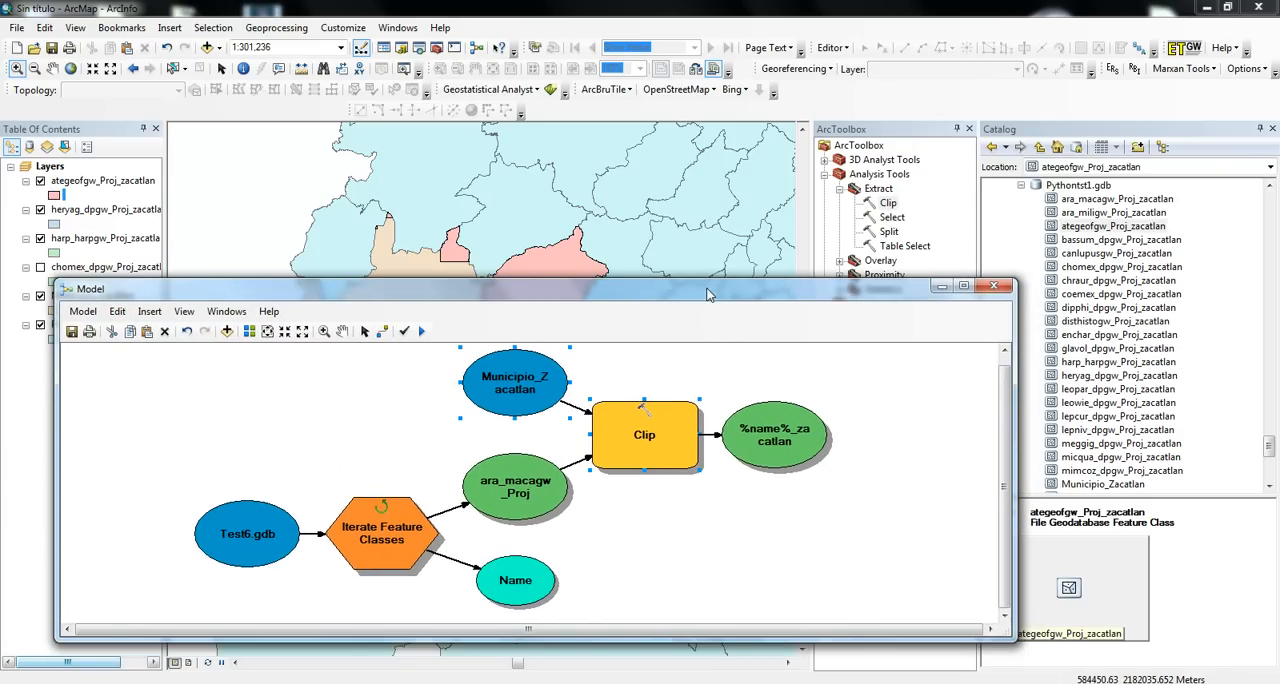